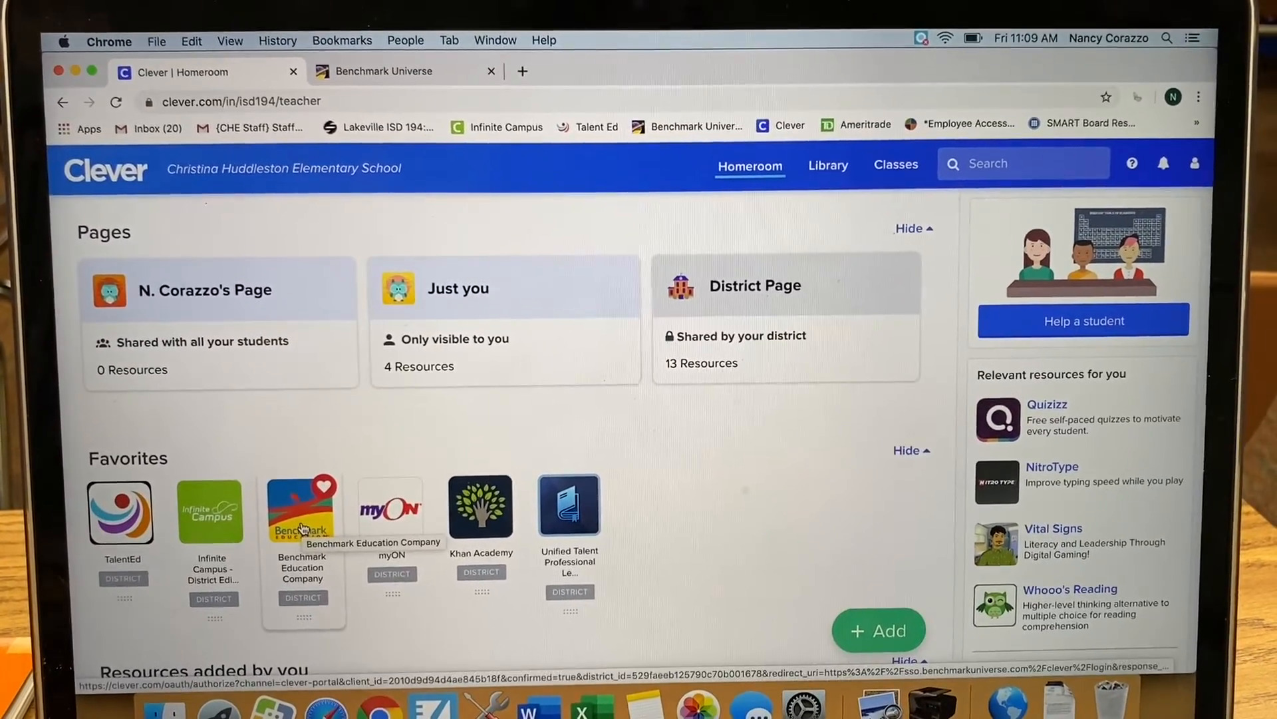
Step: Launch Benchmark Education Company from the Clever Homeroom favorites
click(304, 511)
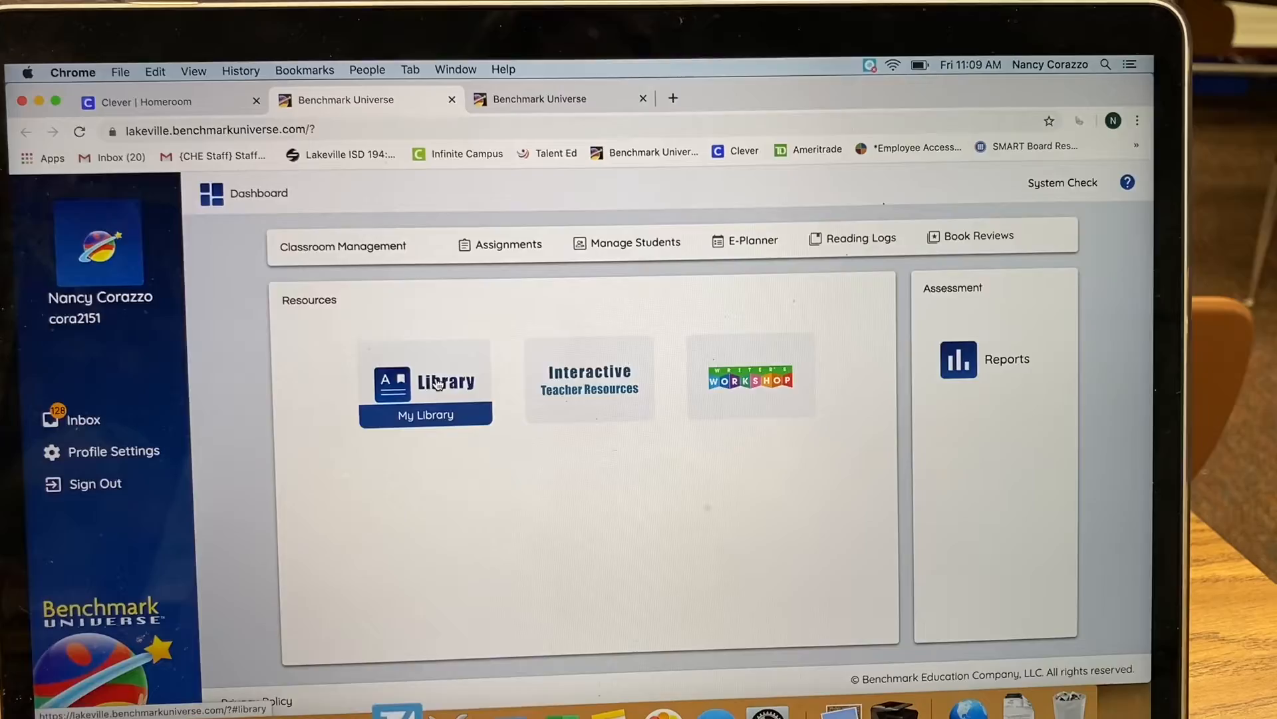
Step: Show Grade 2 eAssessments in the Comprehension Strategy Assessment library
click(426, 382)
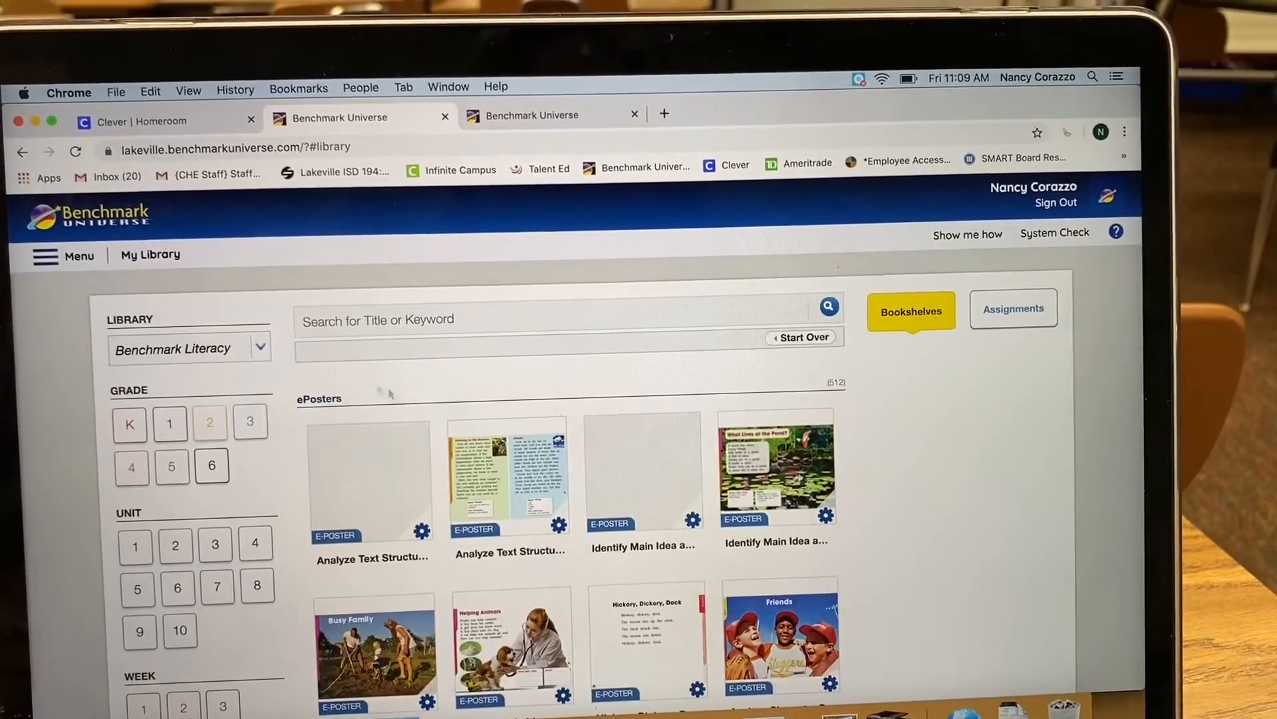
click(910, 311)
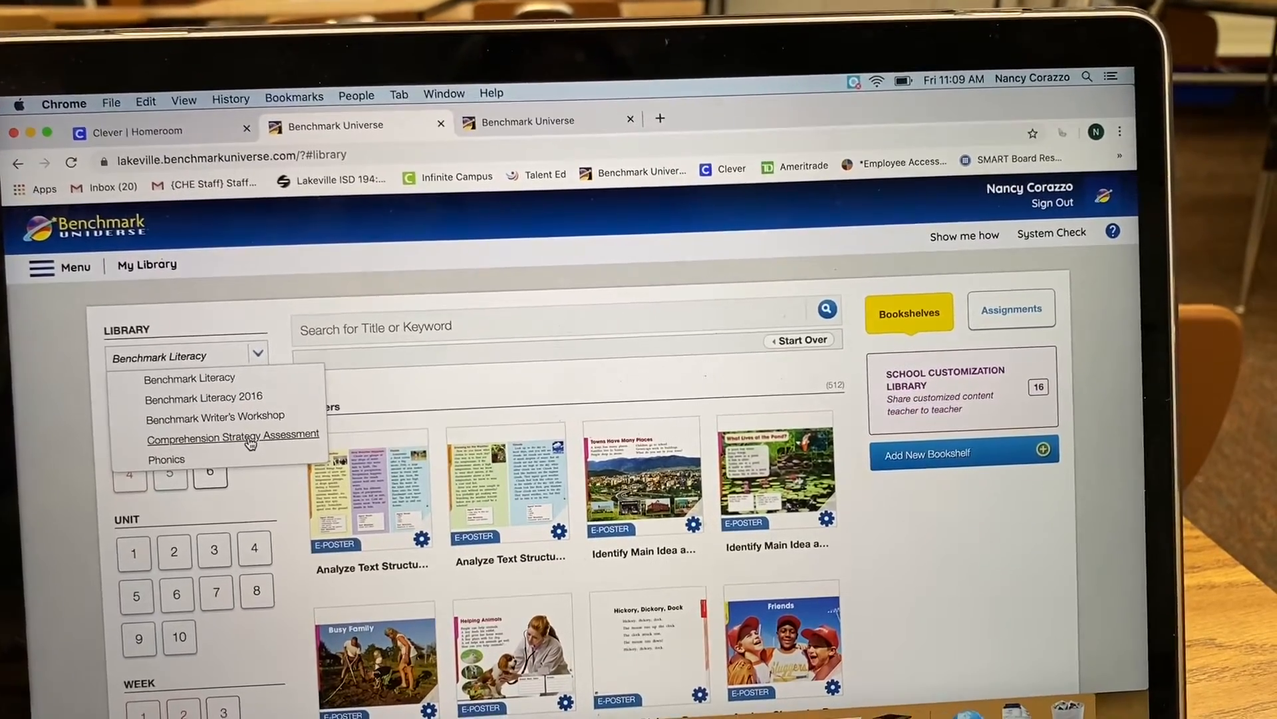
click(233, 436)
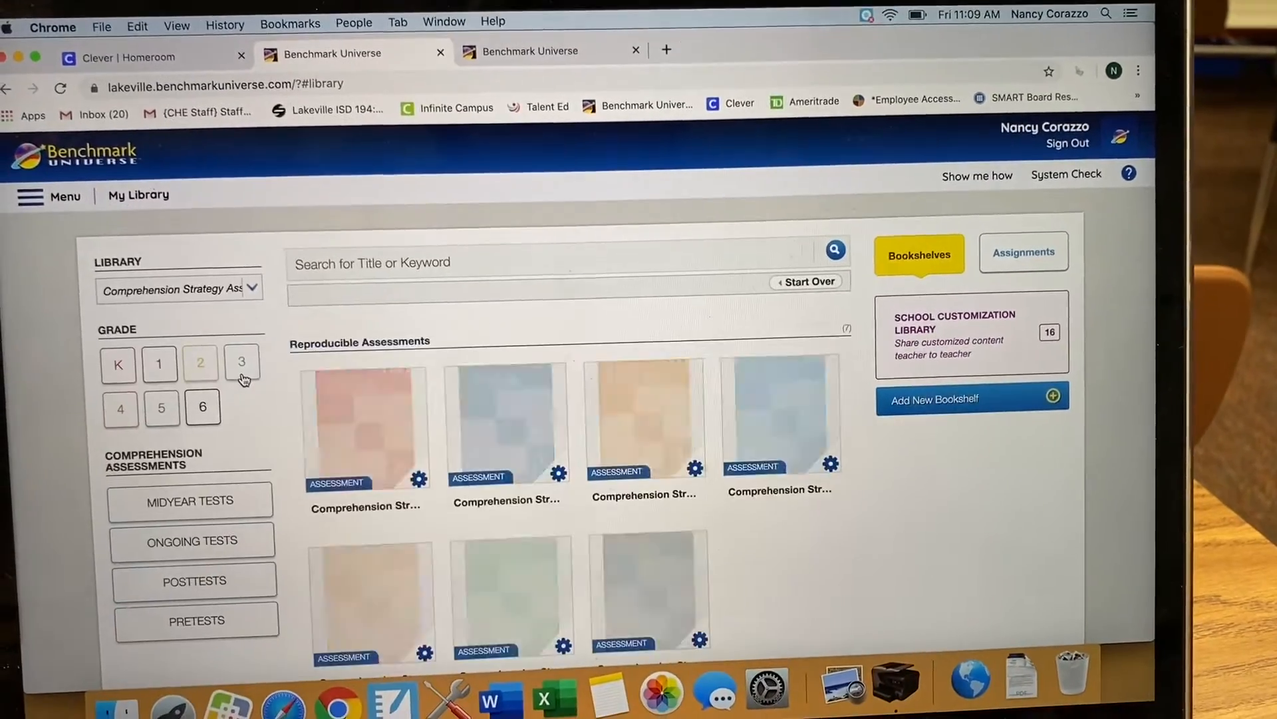
click(200, 362)
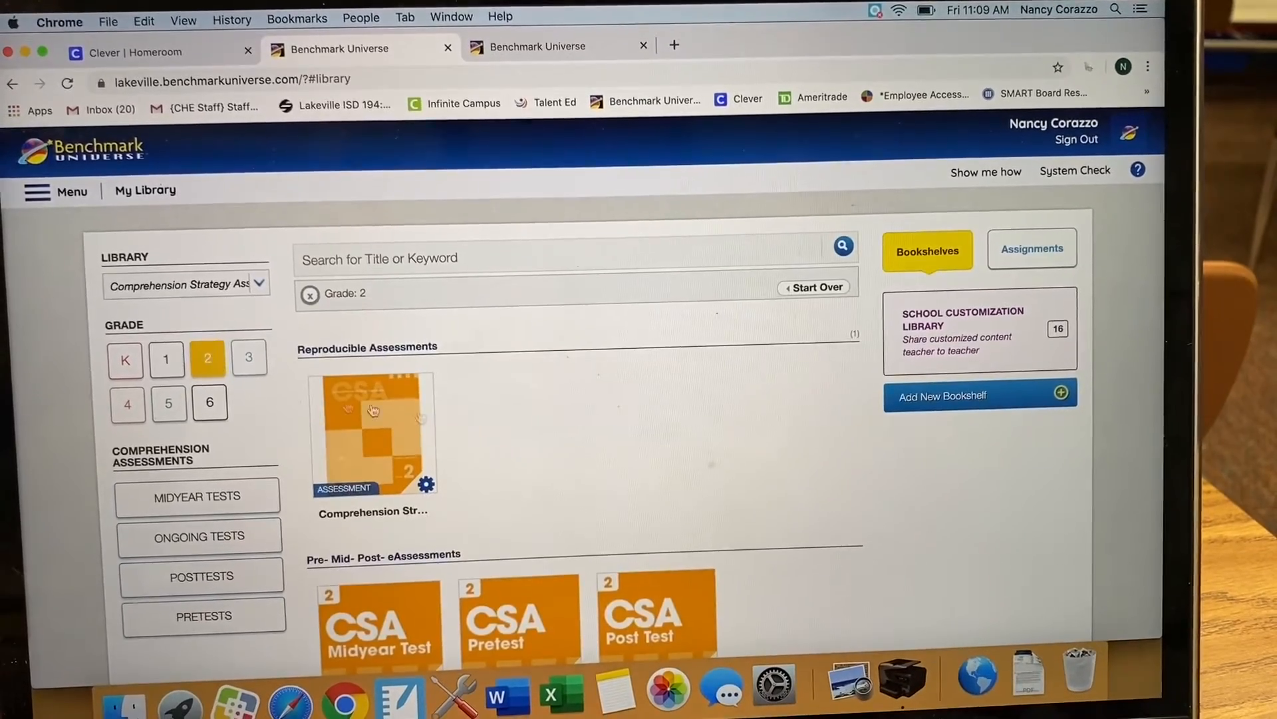
Step: Scroll down the list to reach Ongoing Assessment 19
scroll(down, 3)
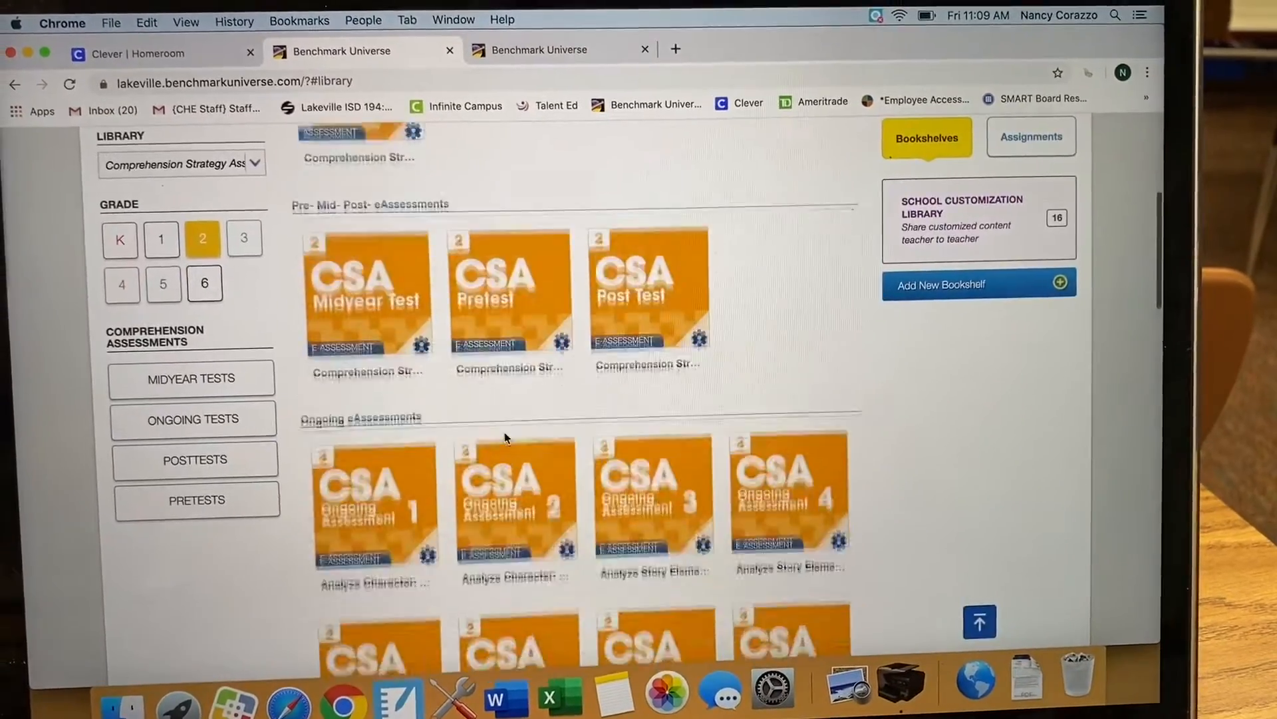
scroll(down, 3)
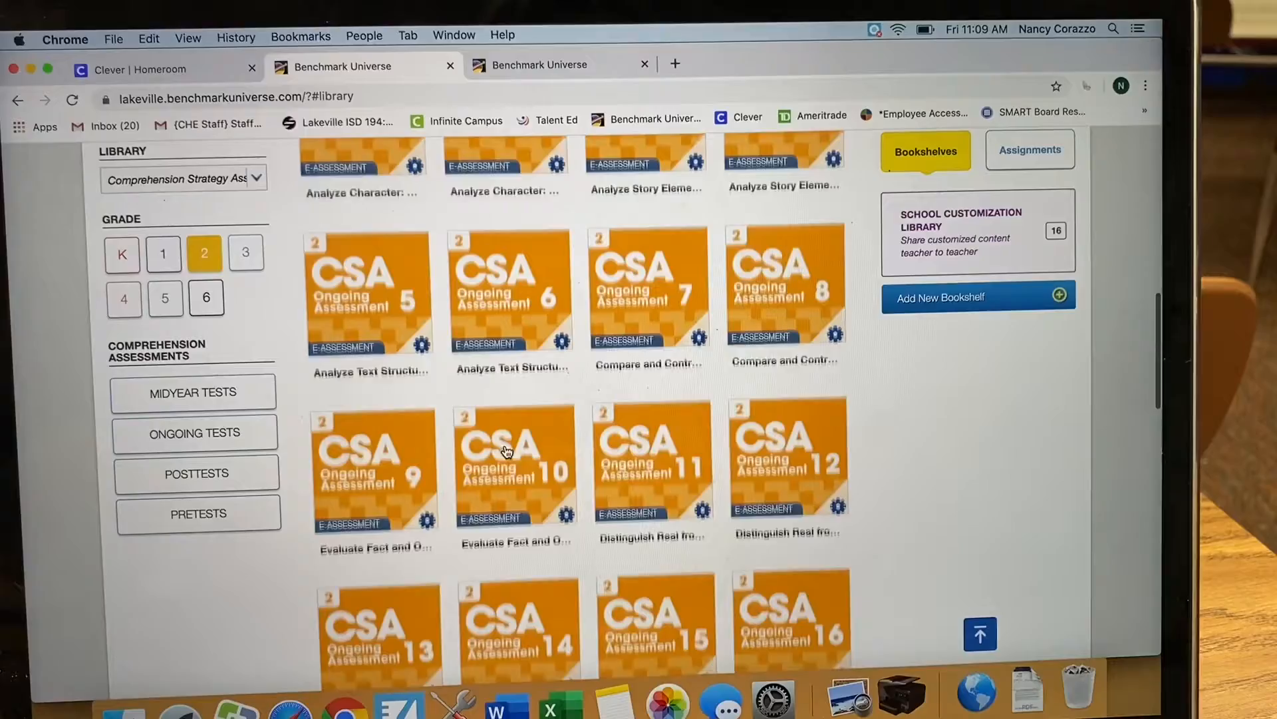
scroll(down, 3)
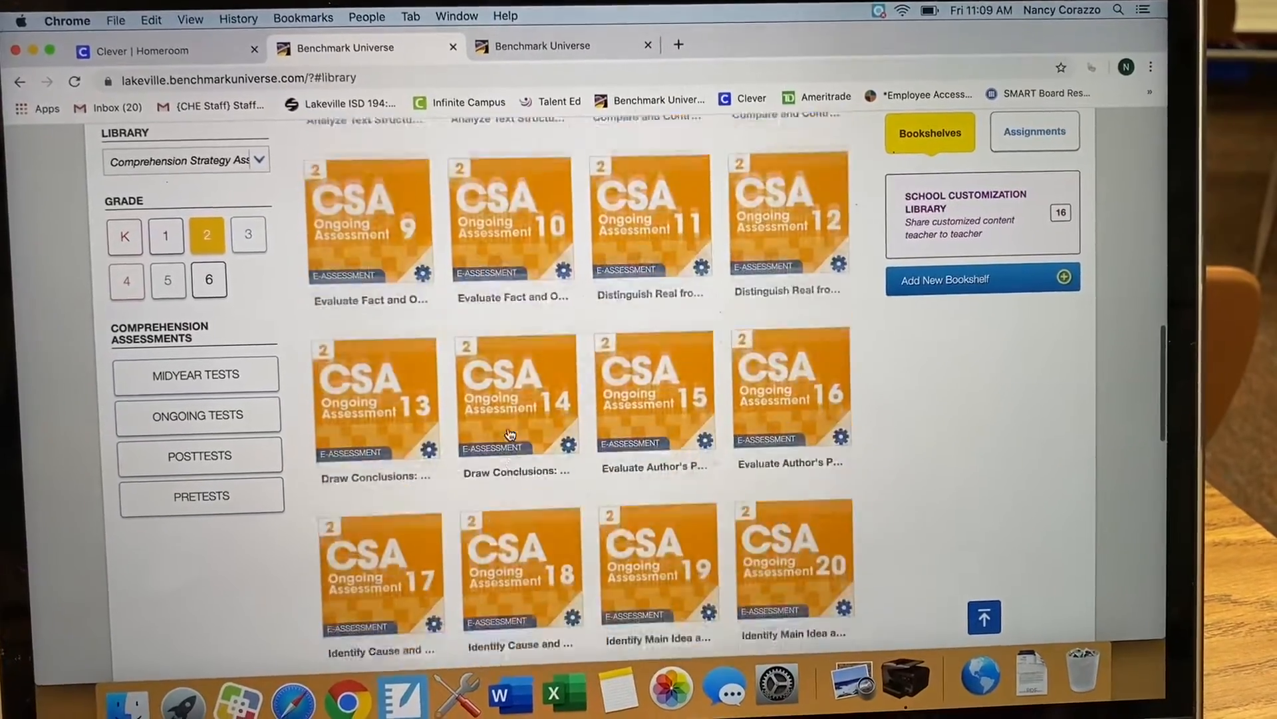
scroll(down, 3)
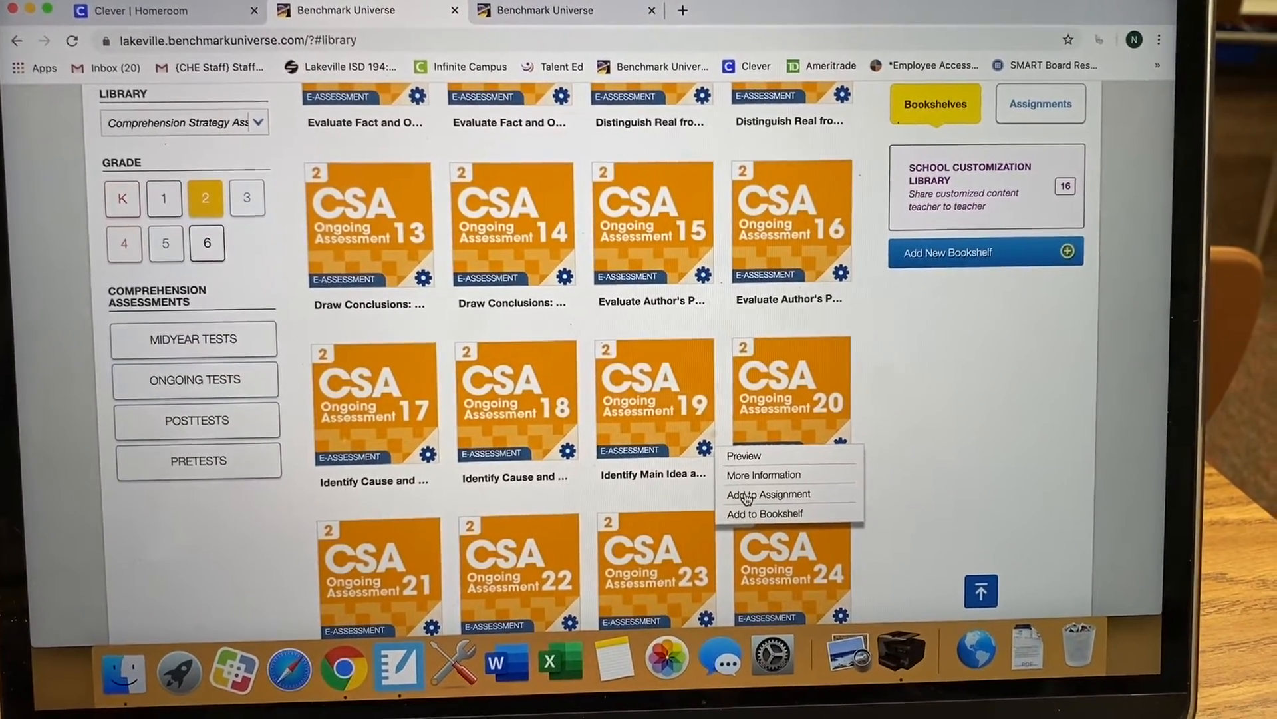
Step: Add Ongoing Assessment 19 to a new assignment named 'Main Idea 1'
click(766, 493)
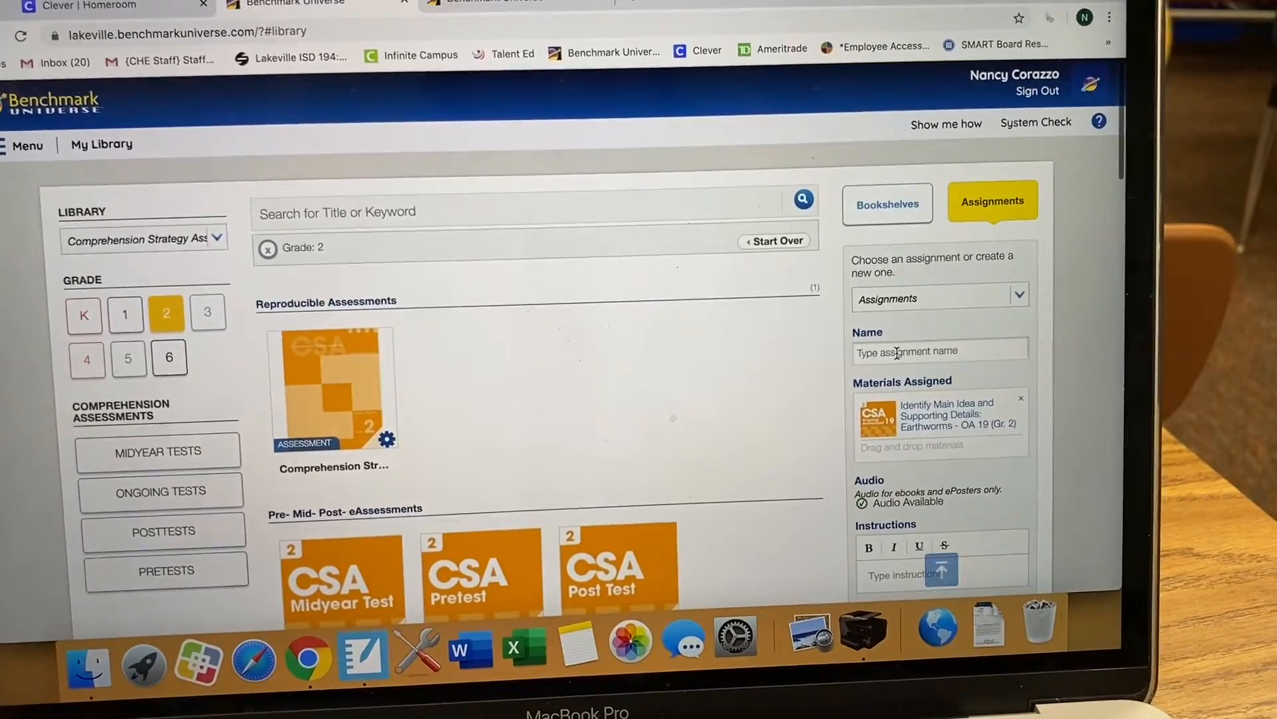
text(M)
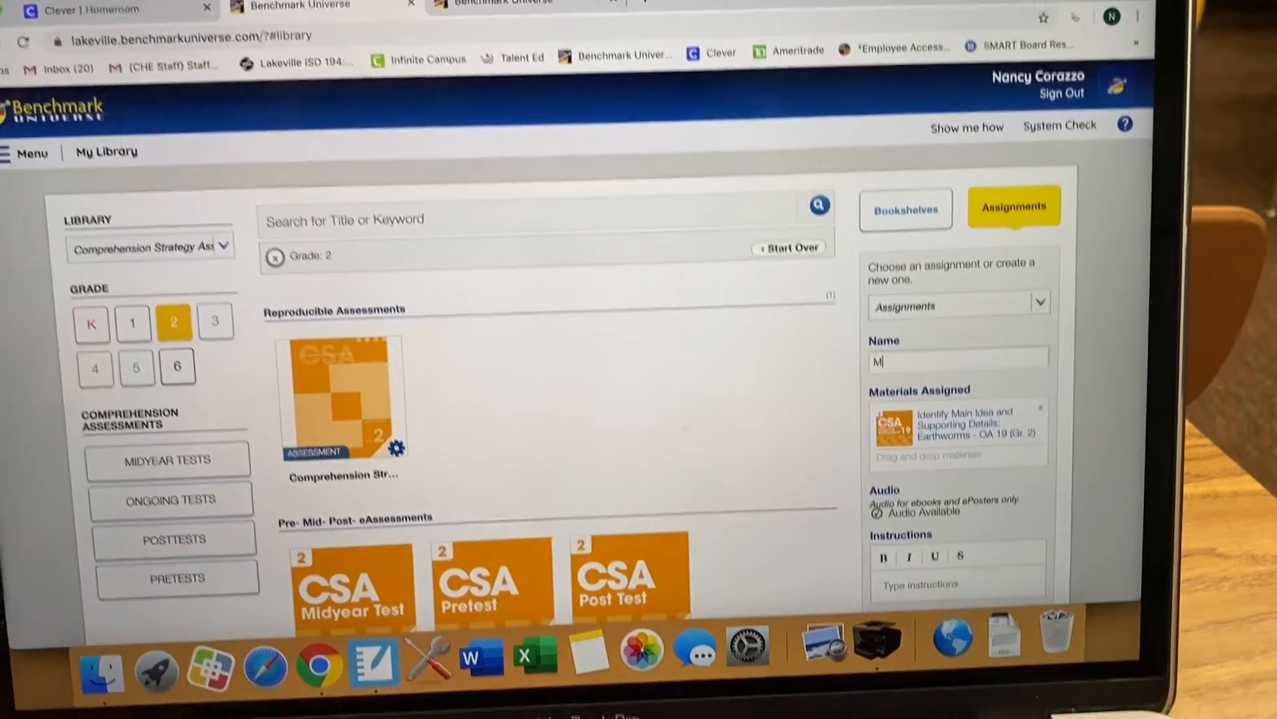
text(ain Idea 1)
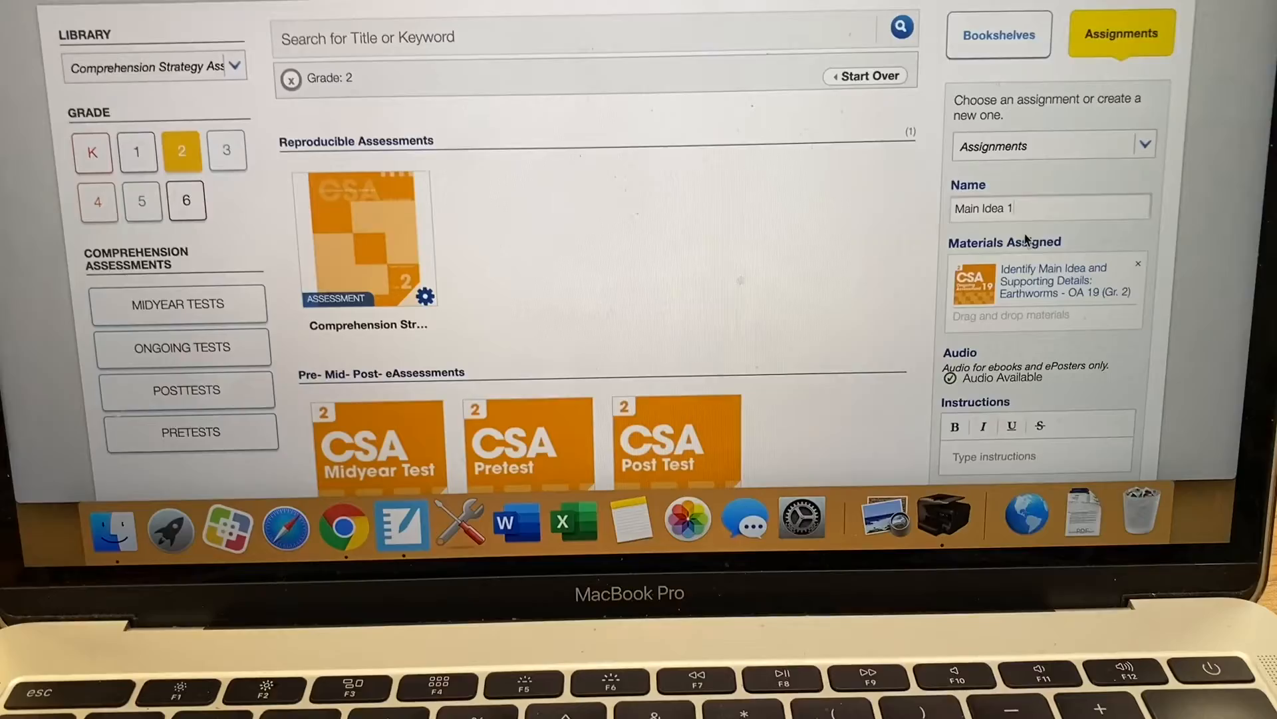
Step: Assign all students of the Attendance Homeroom class to Main Idea 1
scroll(down, 3)
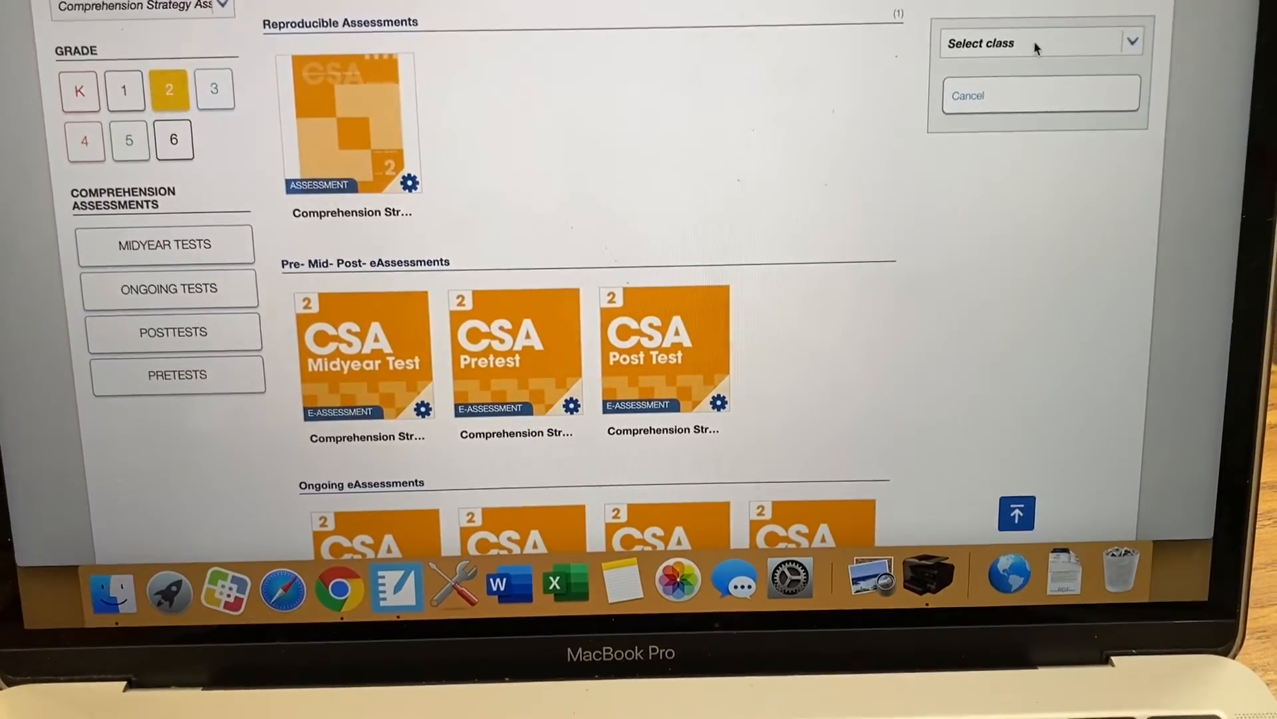
click(1040, 43)
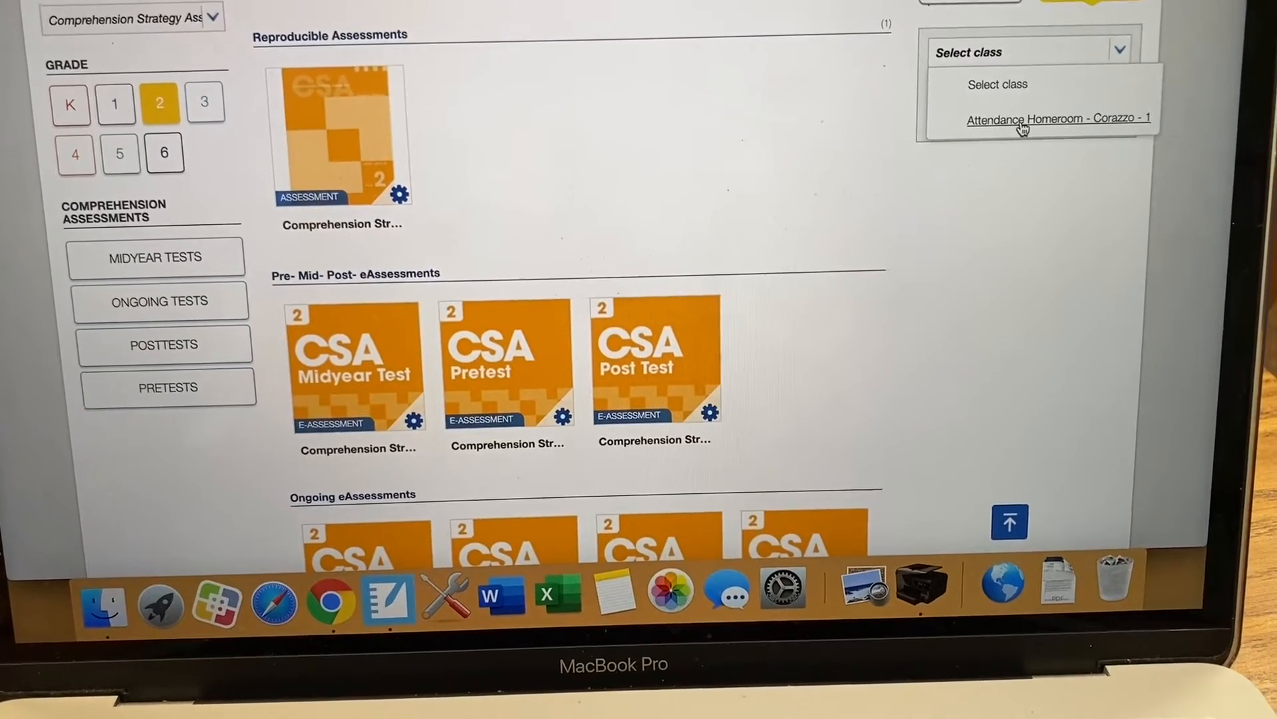
click(1058, 118)
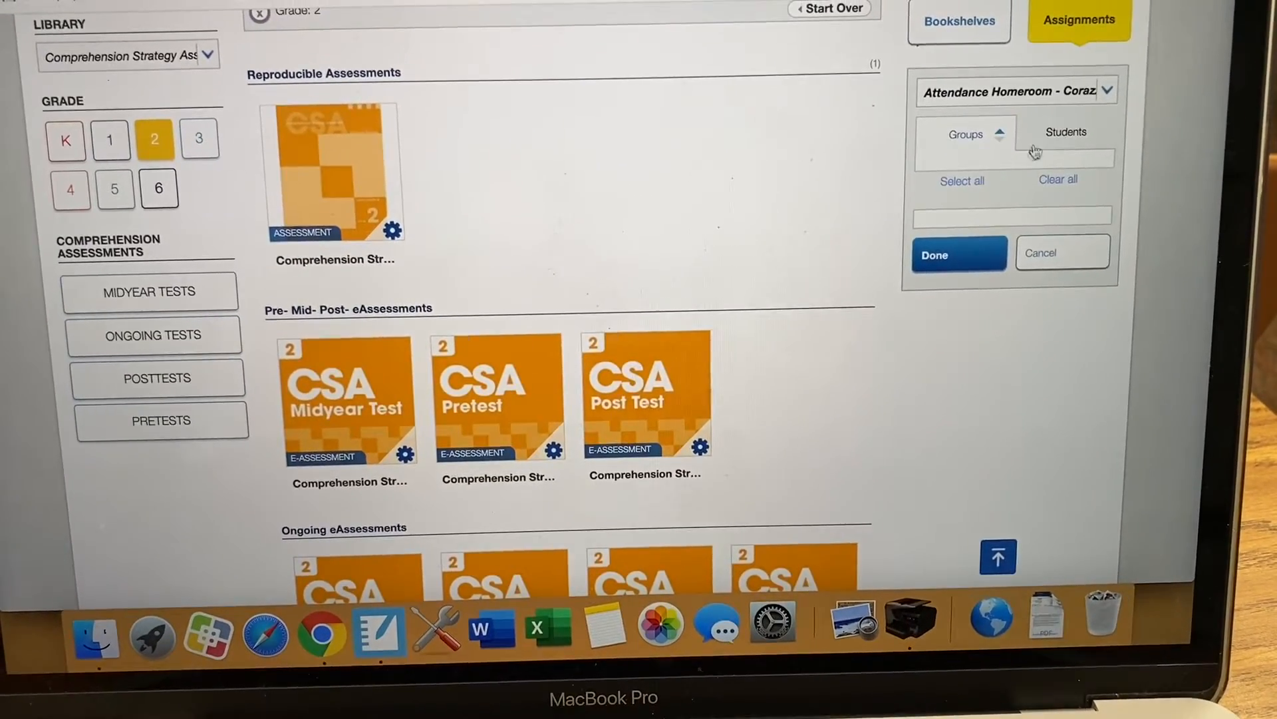
click(1066, 131)
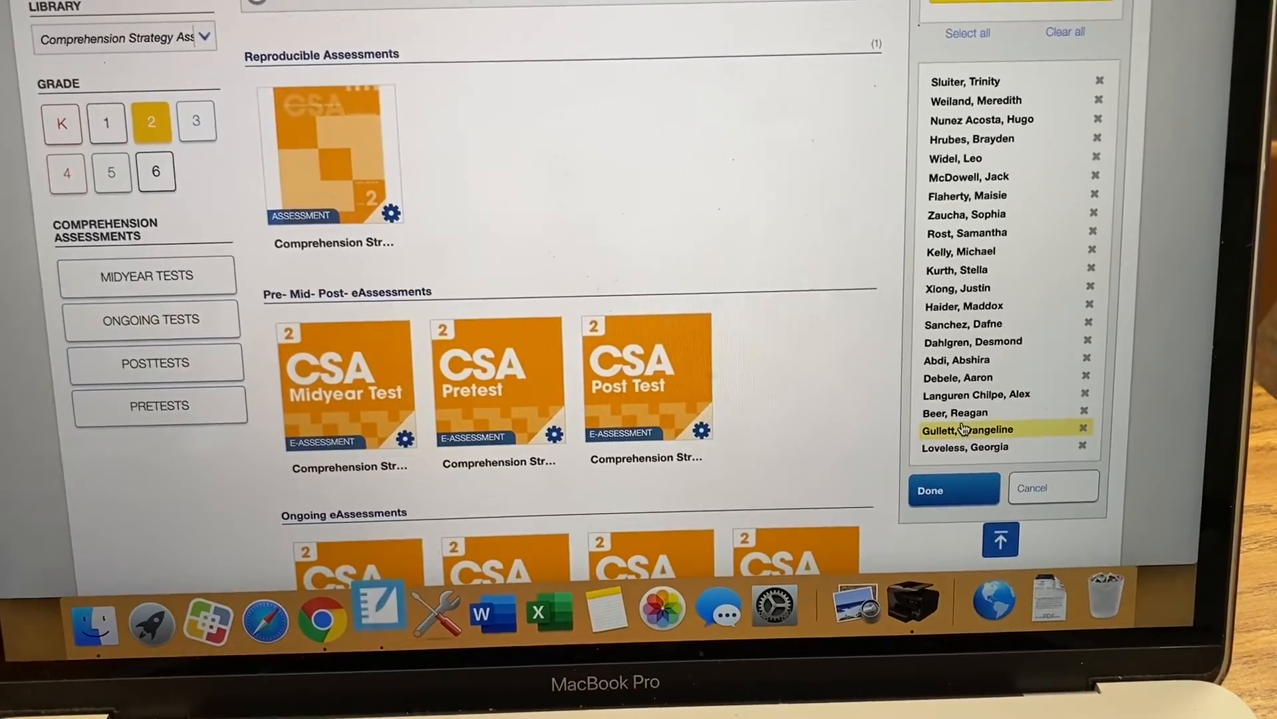
click(953, 489)
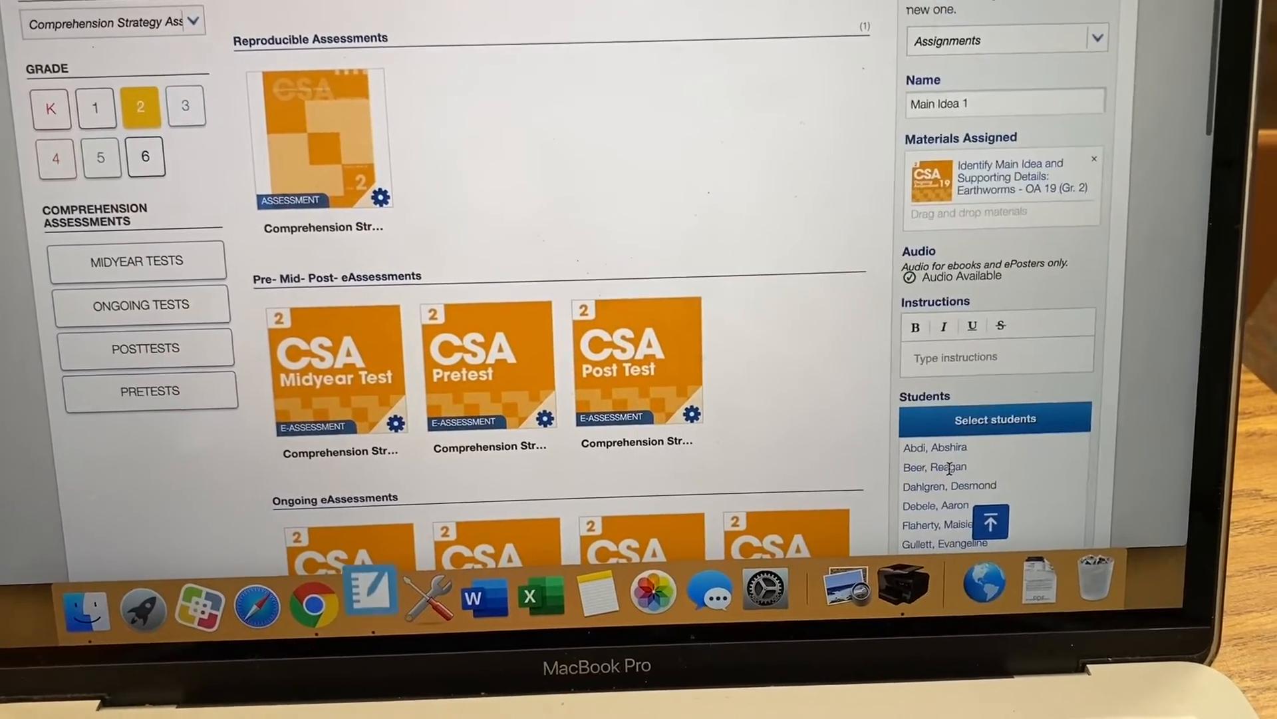
scroll(down, 3)
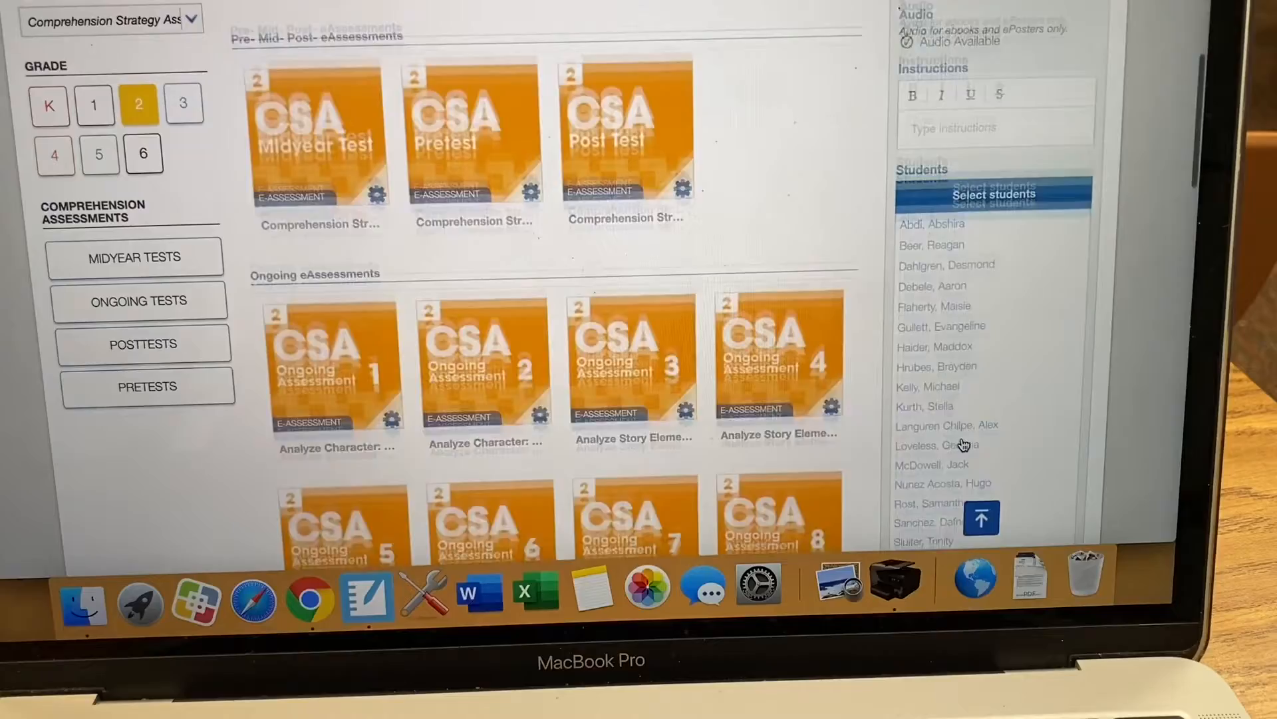
scroll(down, 3)
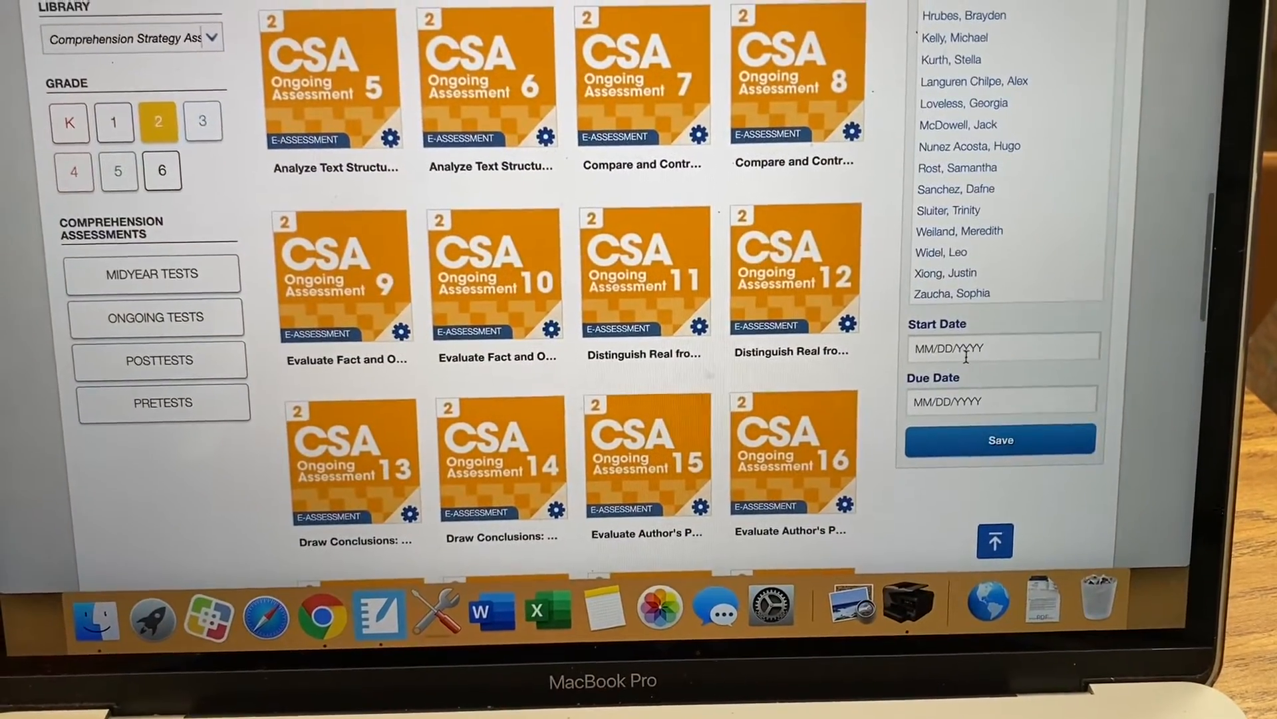
Step: Set start date 01/10/2020 and due date 01/31/2020, then save the assignment
click(1002, 347)
text(01/10/2020)
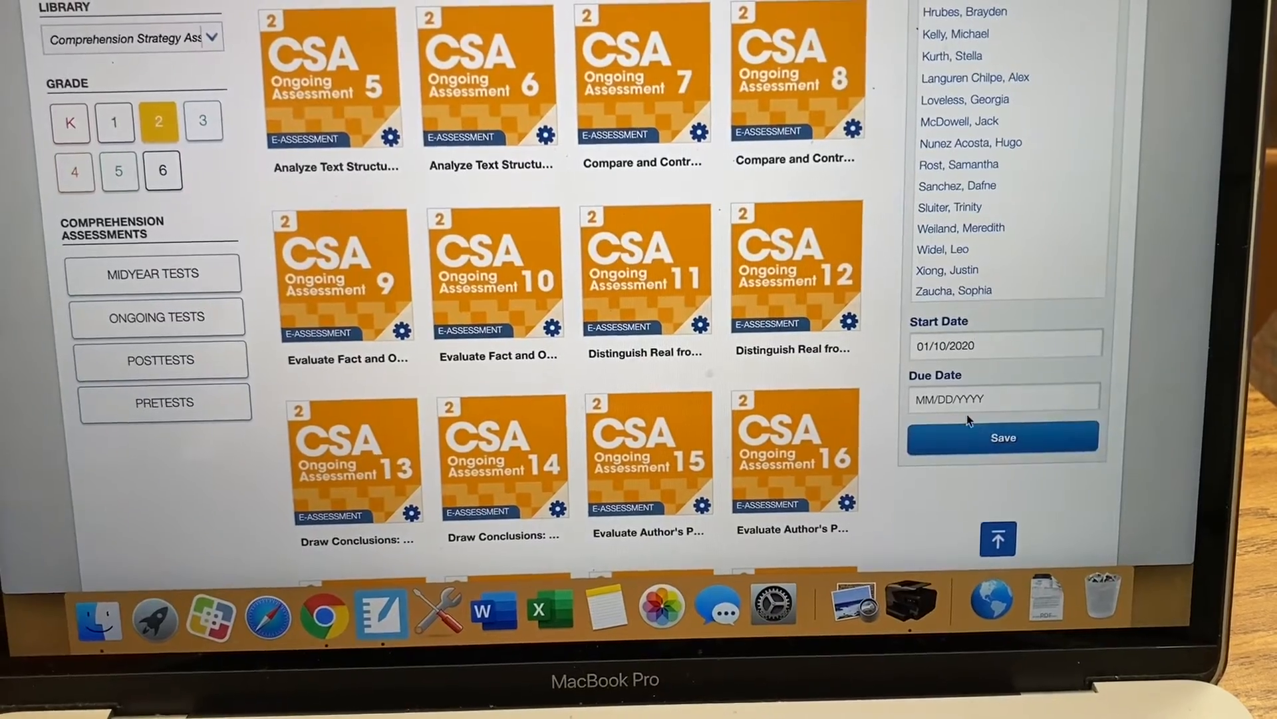
click(995, 398)
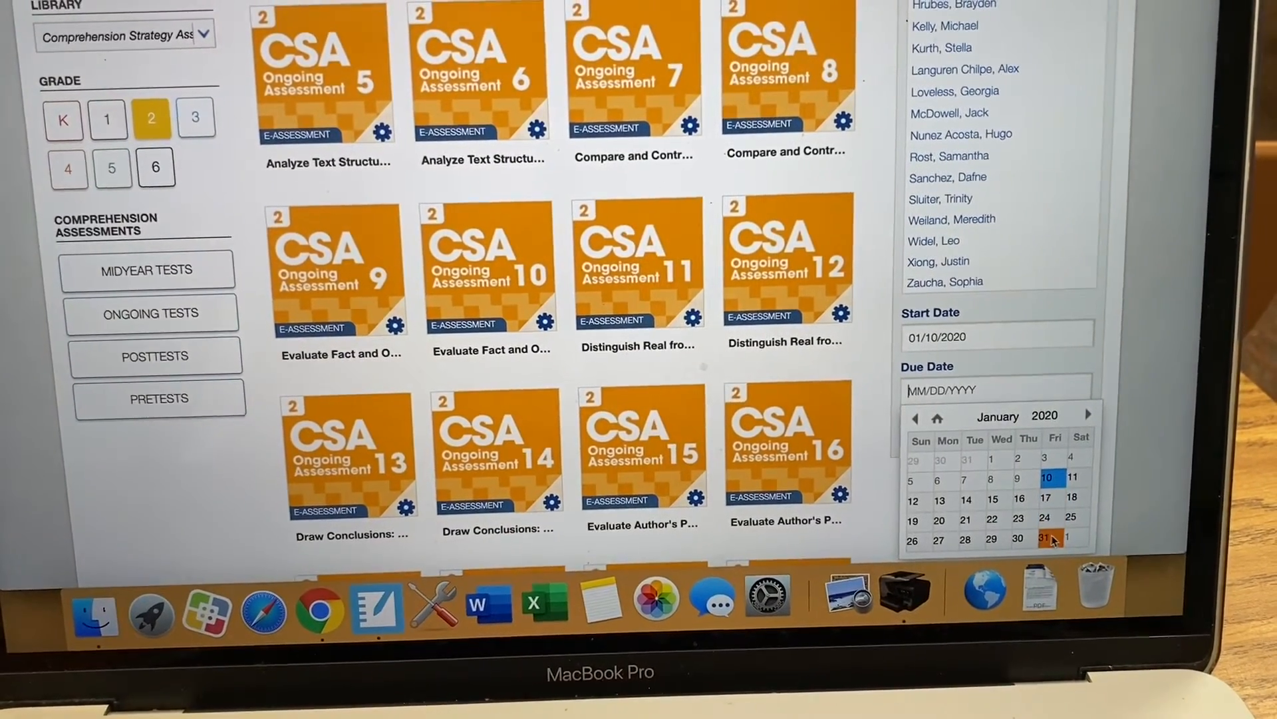
click(1049, 539)
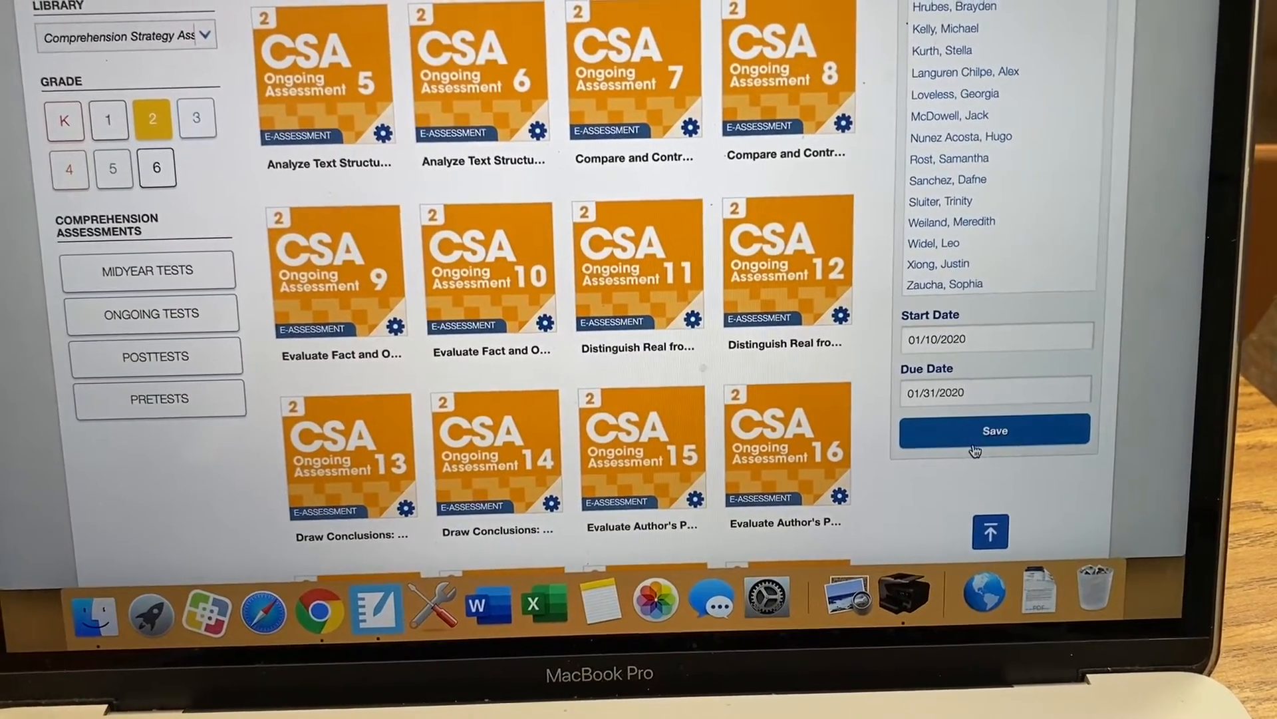
click(995, 430)
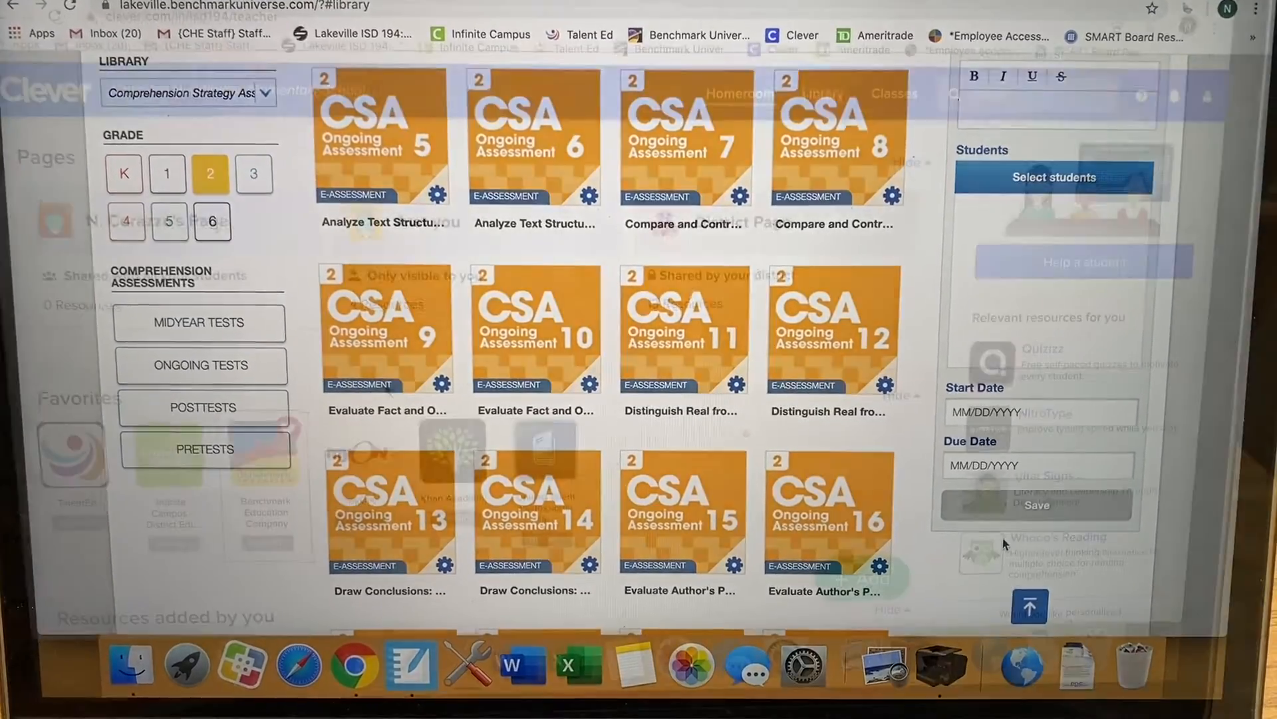
Step: Relaunch Benchmark Universe from Clever and view the Assignments list with Main Idea one
click(130, 14)
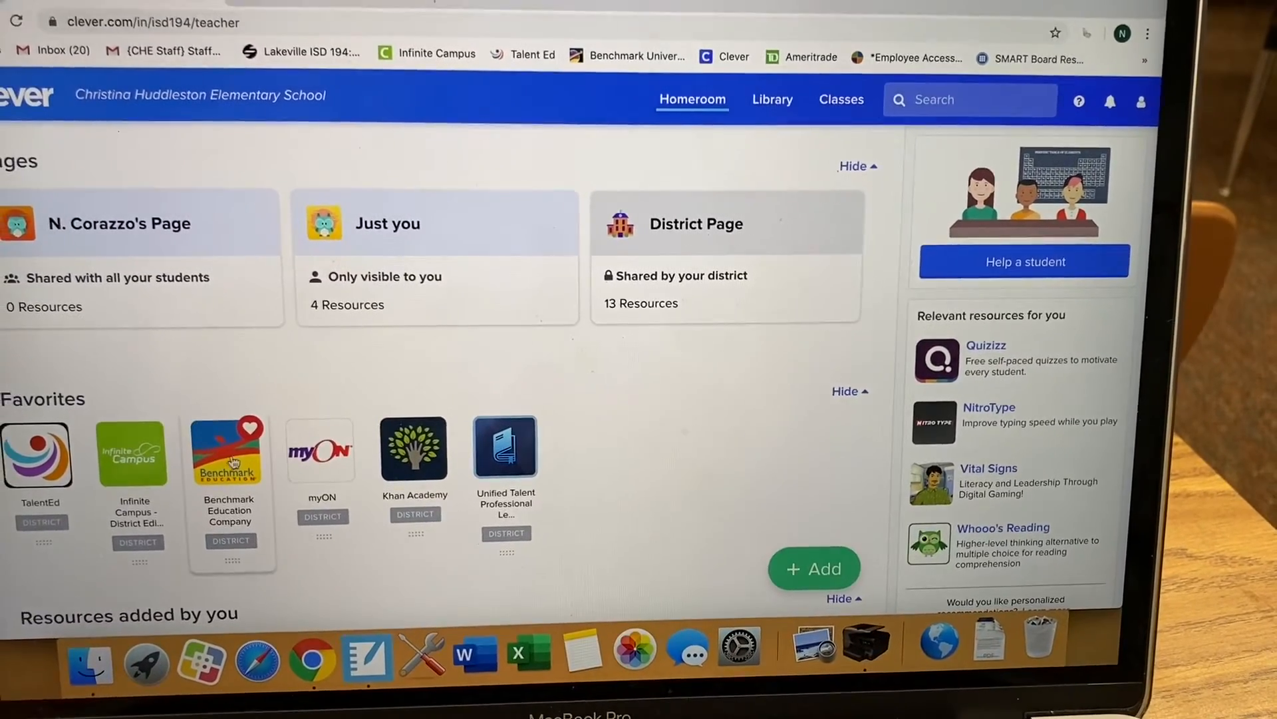
click(230, 451)
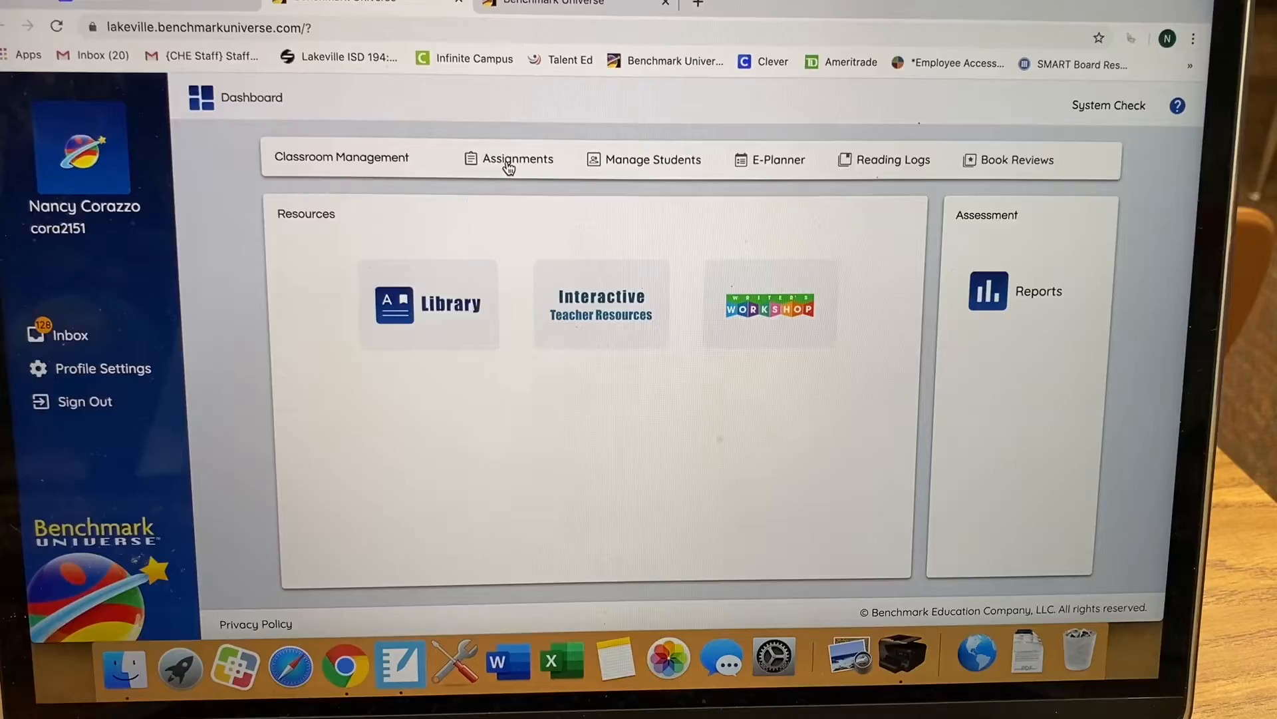
click(518, 158)
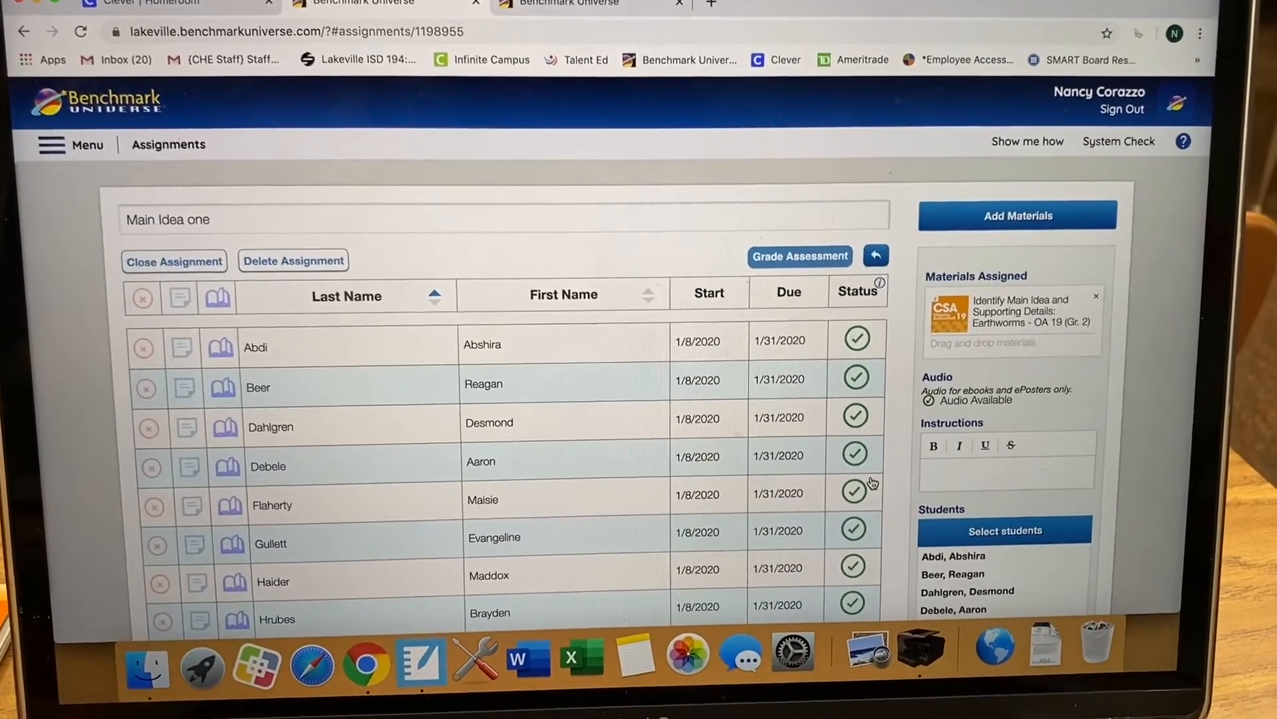
Step: Start grading Main Idea one and view the Earthworms assessment in Student View
scroll(down, 3)
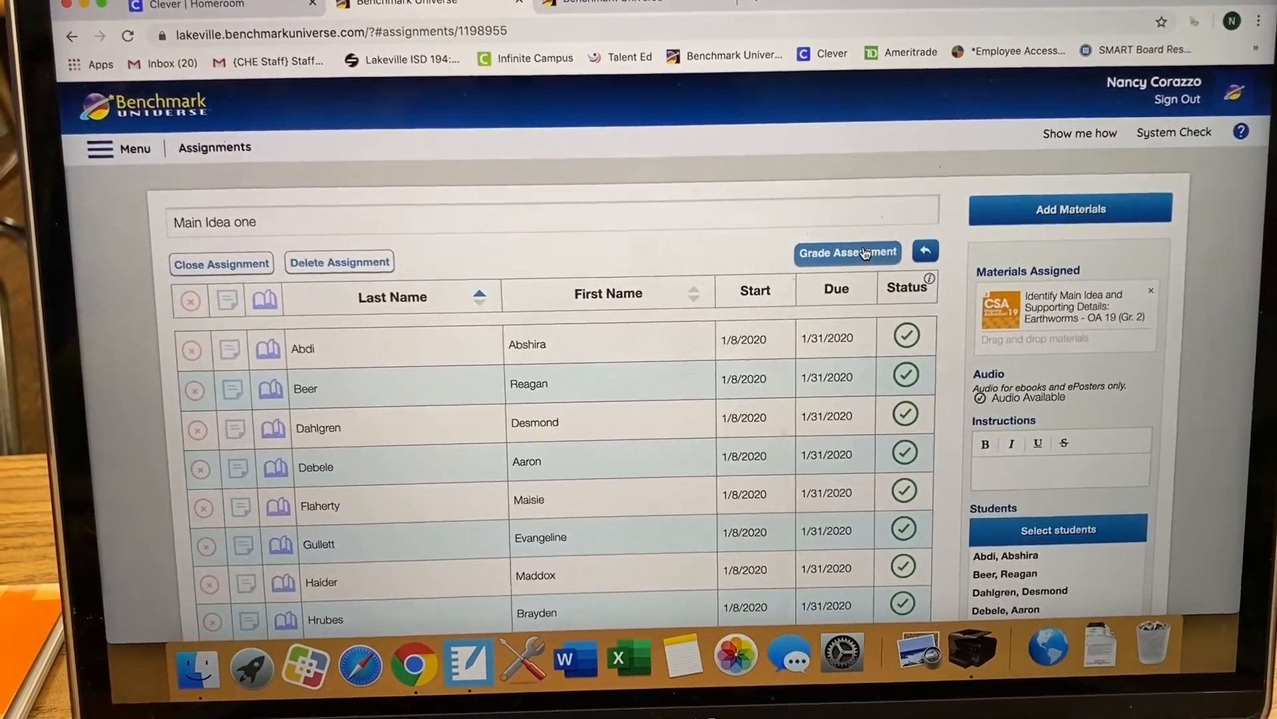
click(847, 253)
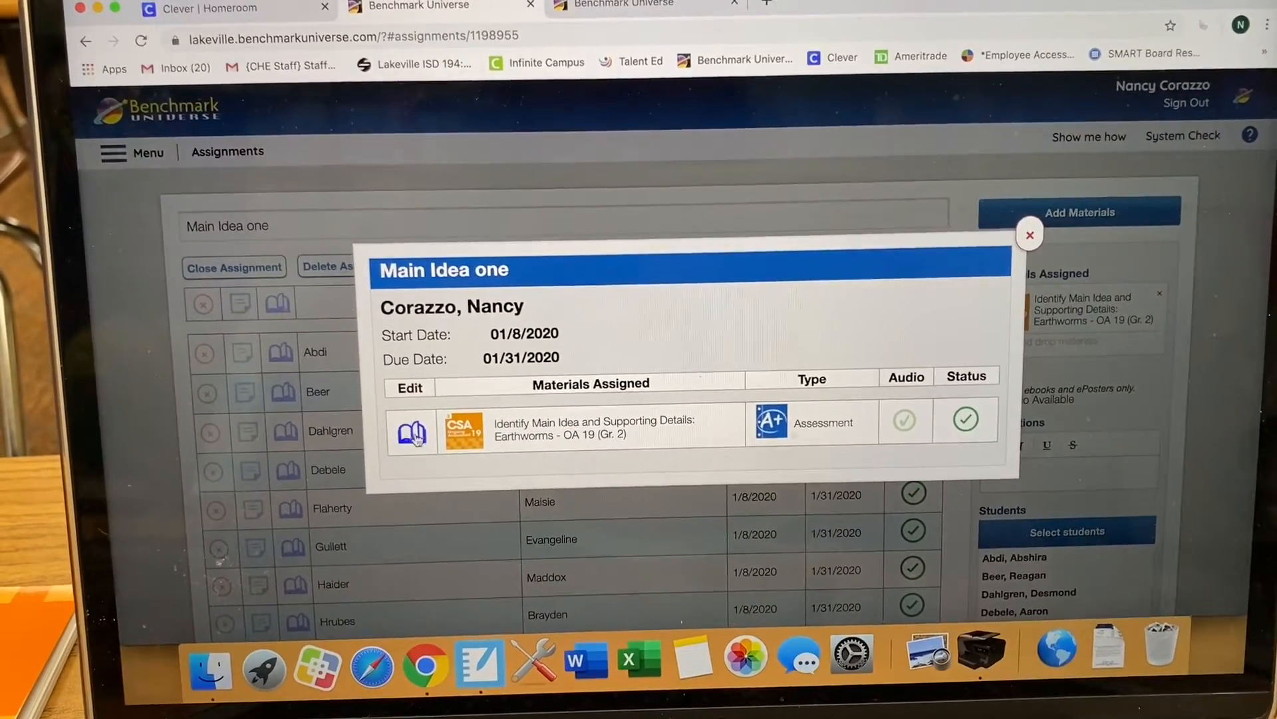
click(413, 428)
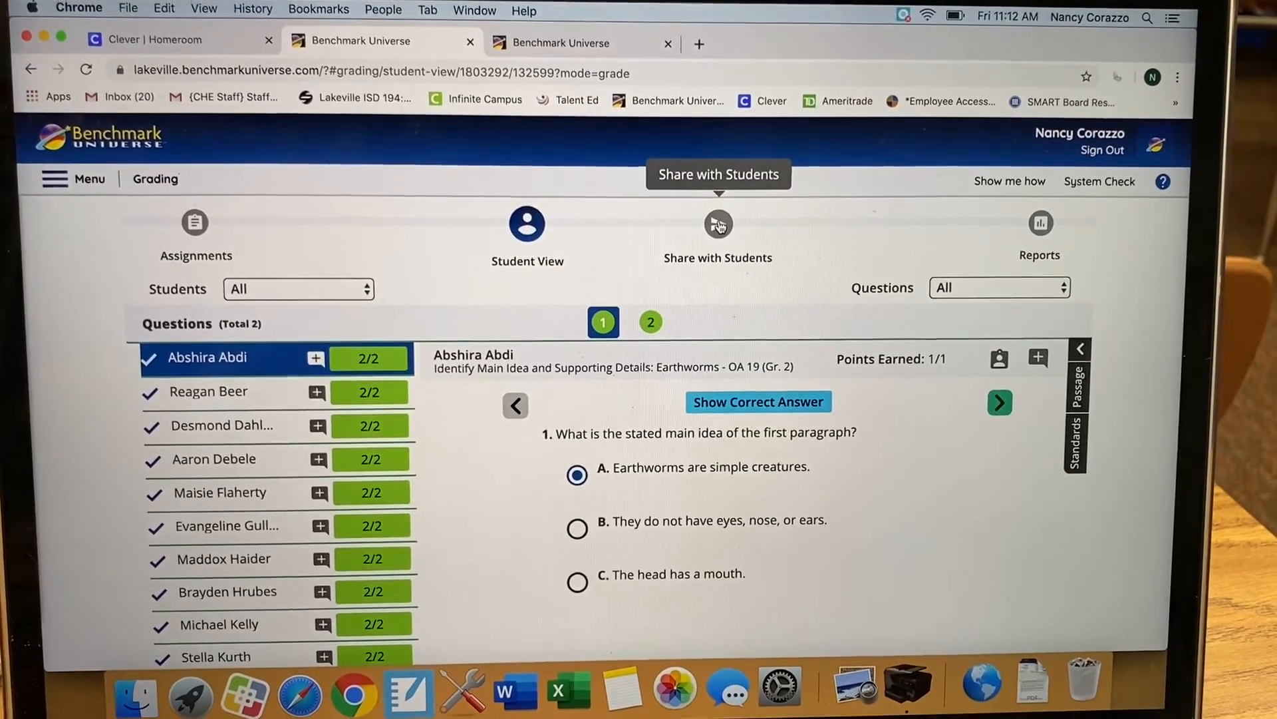
Step: Select all students to receive their graded test via Share with Students
click(718, 224)
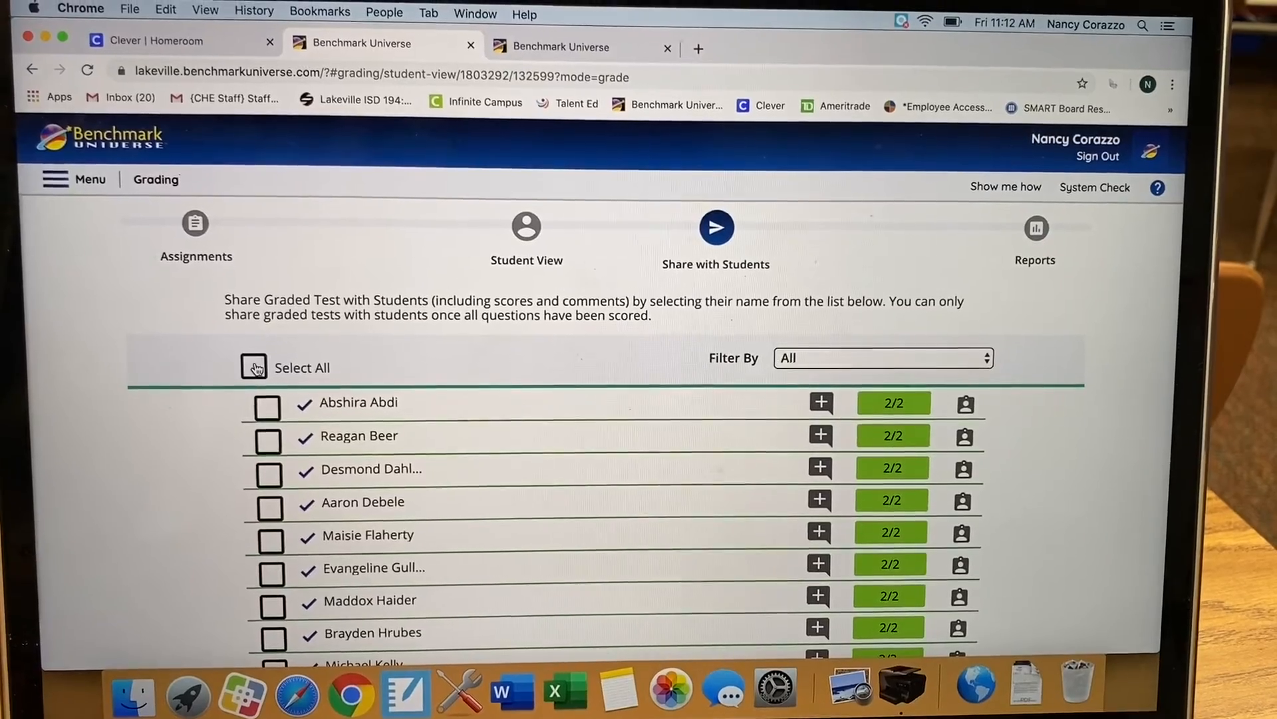
click(253, 367)
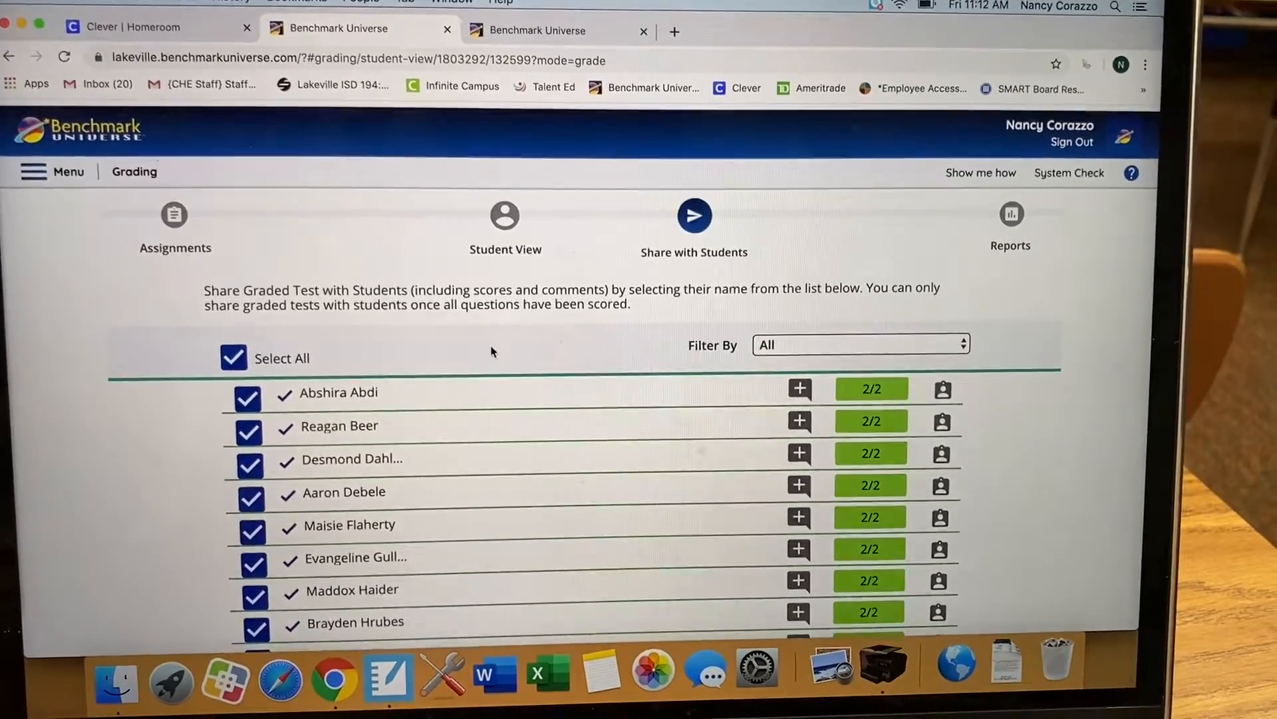
scroll(down, 3)
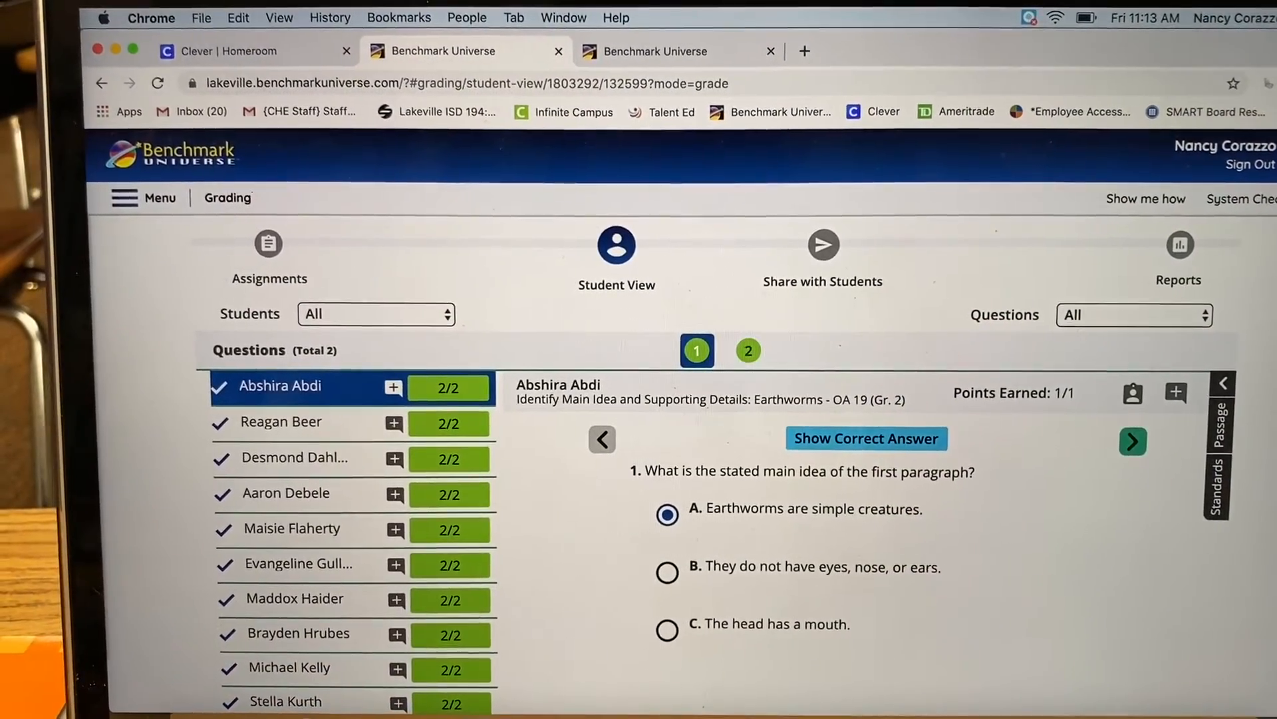
Step: View the Class Standards Performance Overview showing 92% in Reading: Informational Text
click(1179, 253)
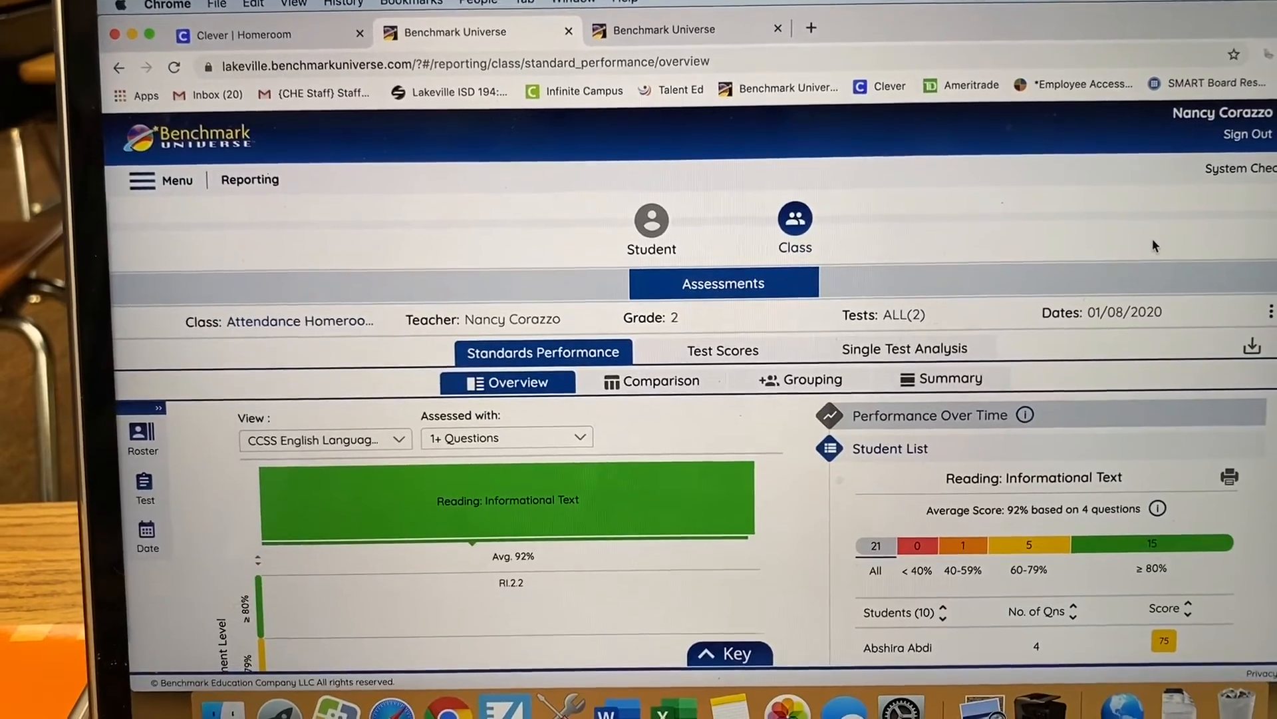
scroll(down, 3)
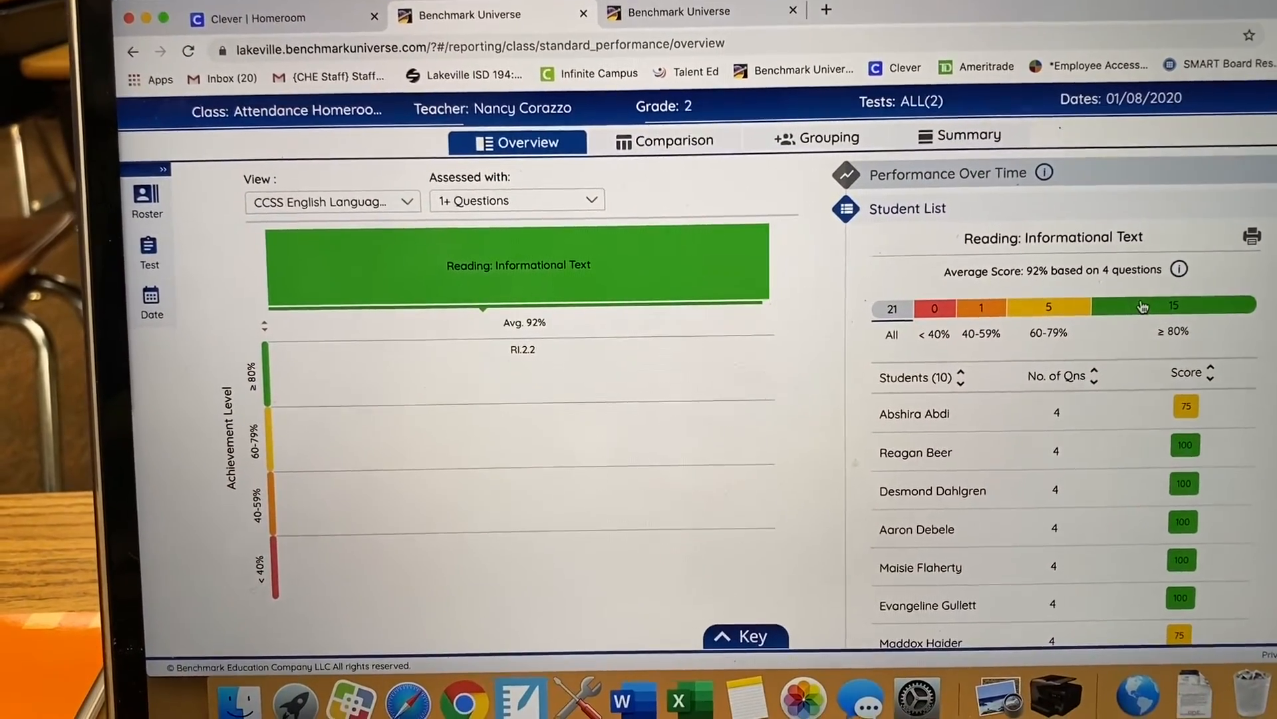
scroll(down, 3)
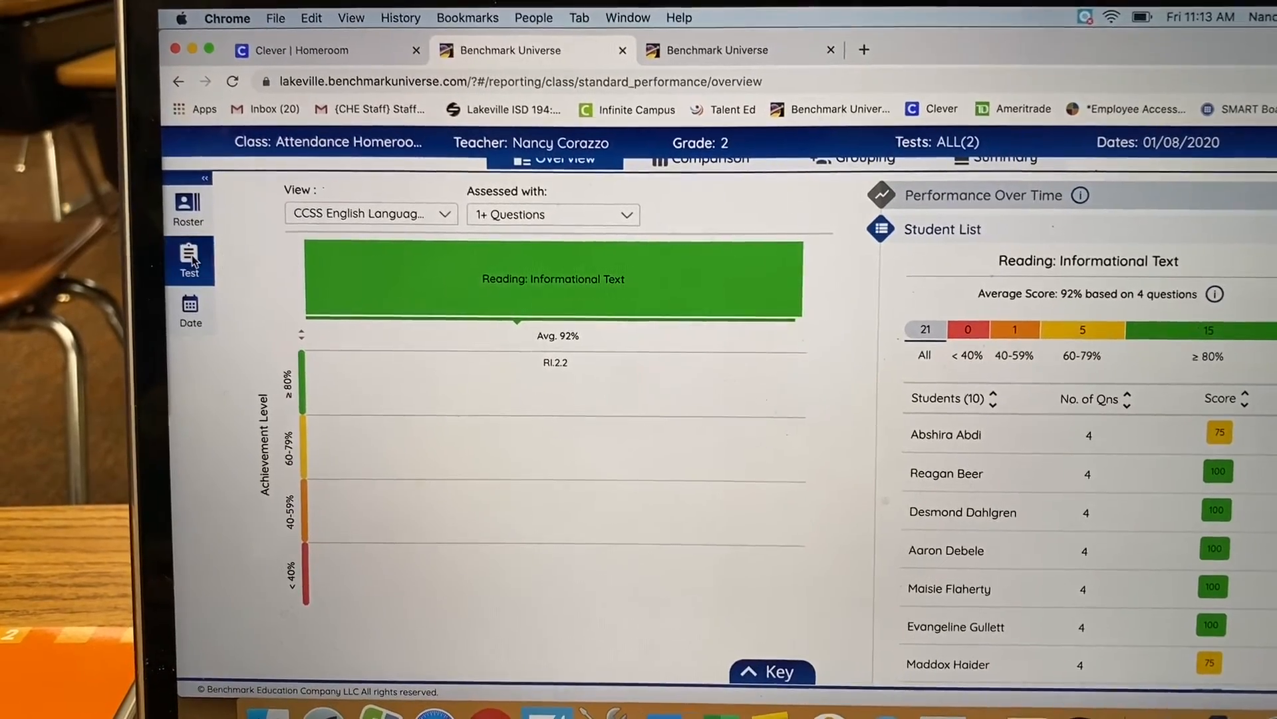
Step: Filter the report to exclude the Earthworms OA 19 test, leaving Buckle Up! at 86%
click(190, 261)
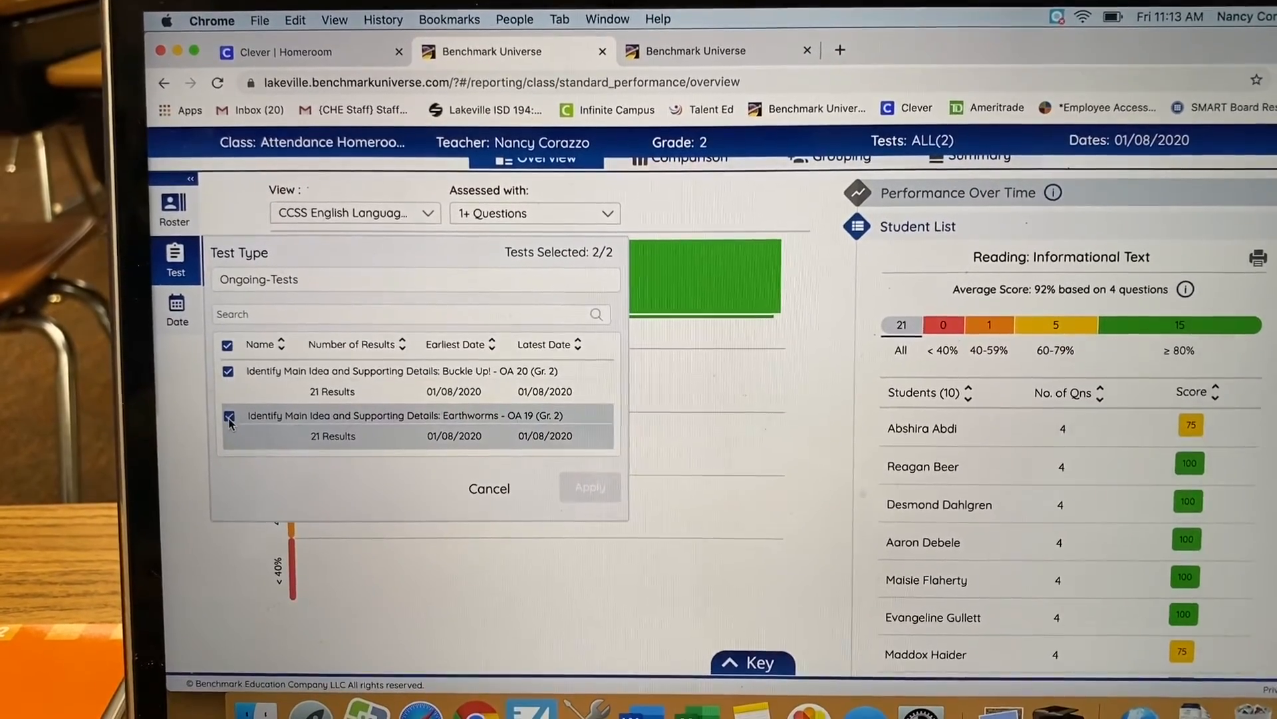
click(228, 415)
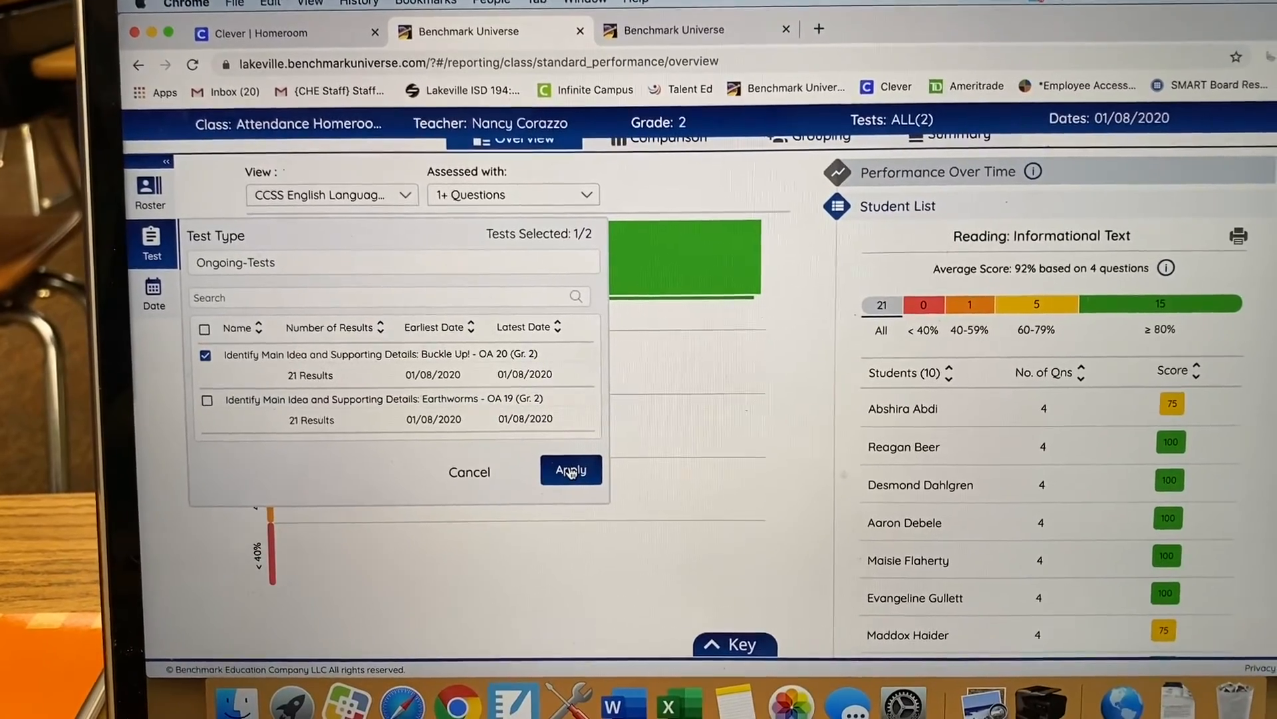
click(571, 470)
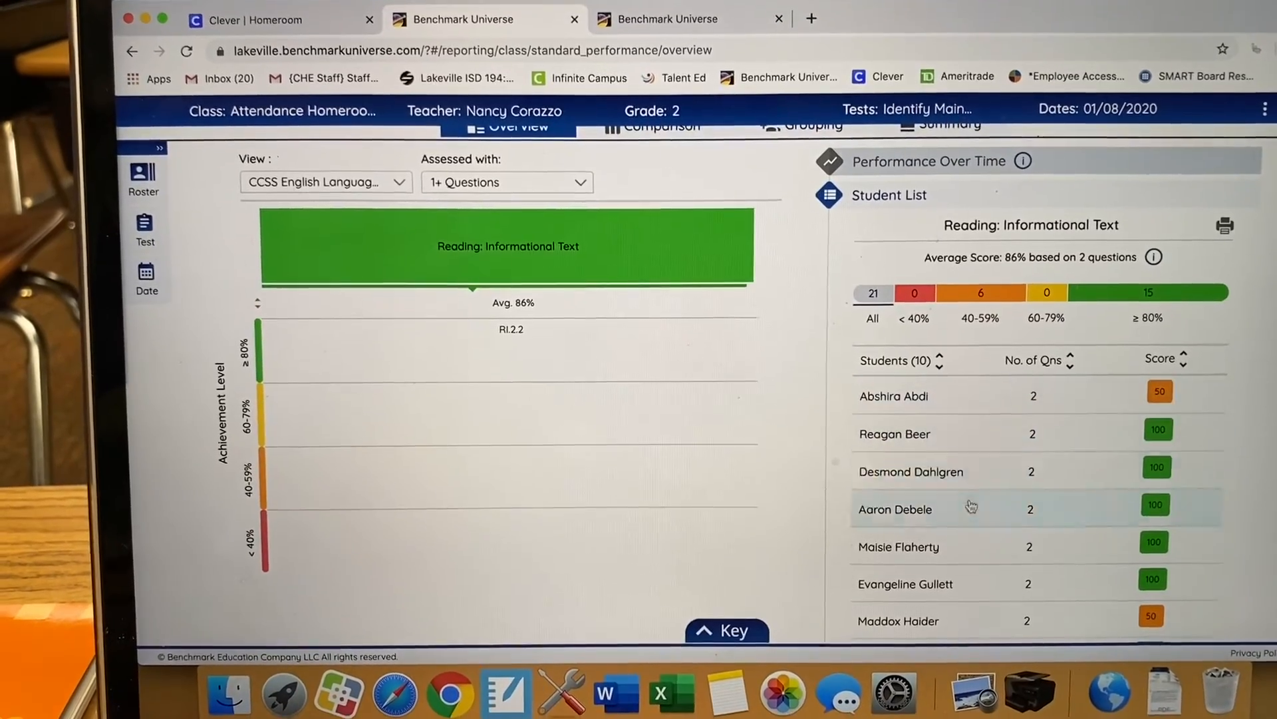
Step: Show the report's second page of students, 11 to 20, with their scores
scroll(down, 3)
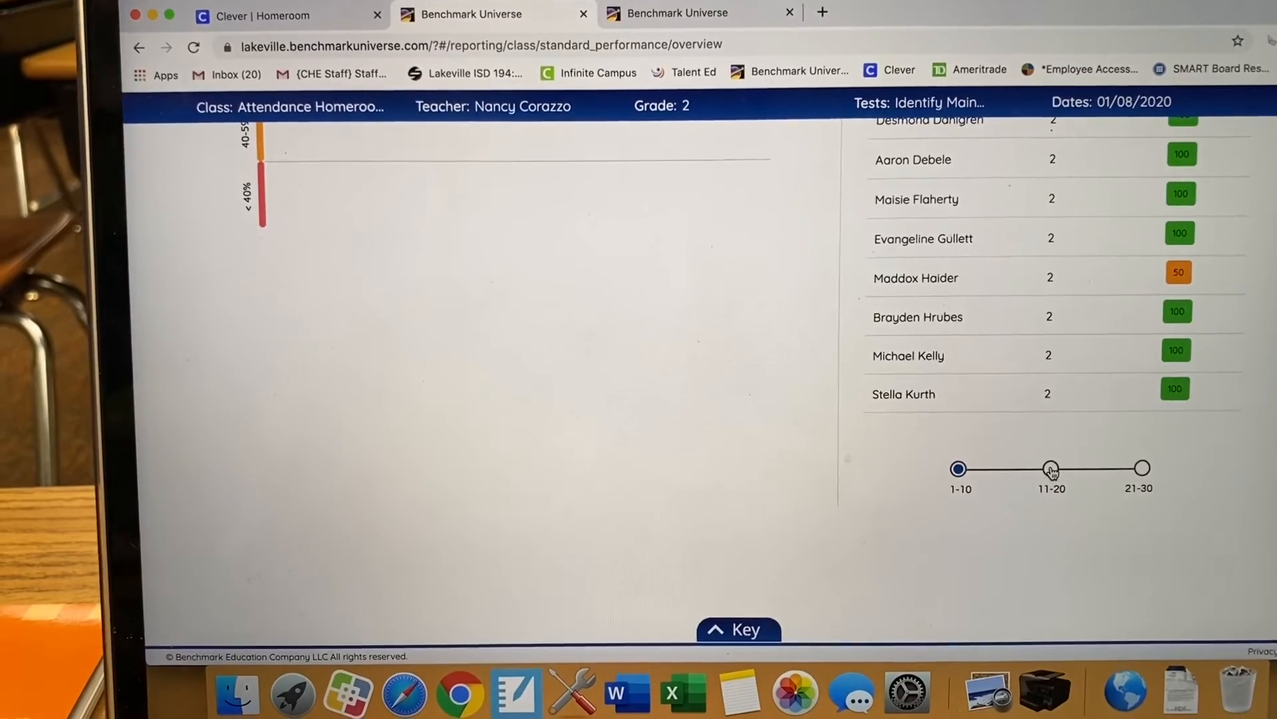
click(1052, 467)
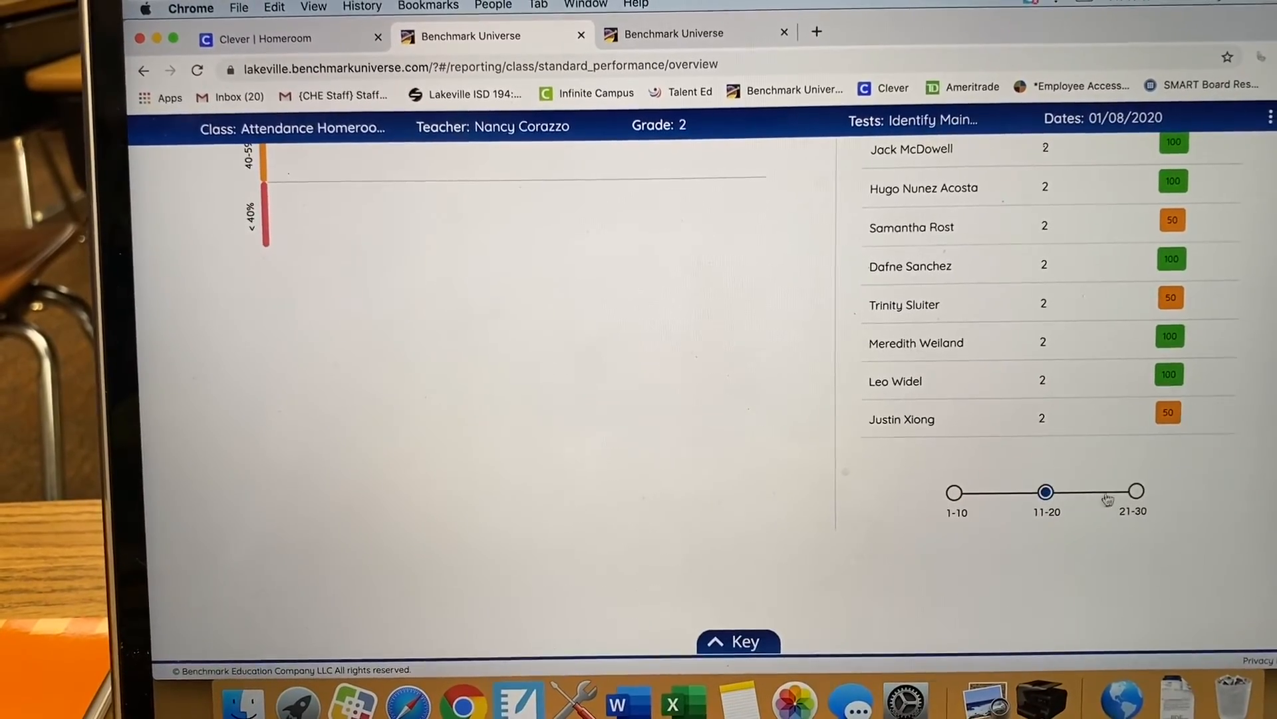